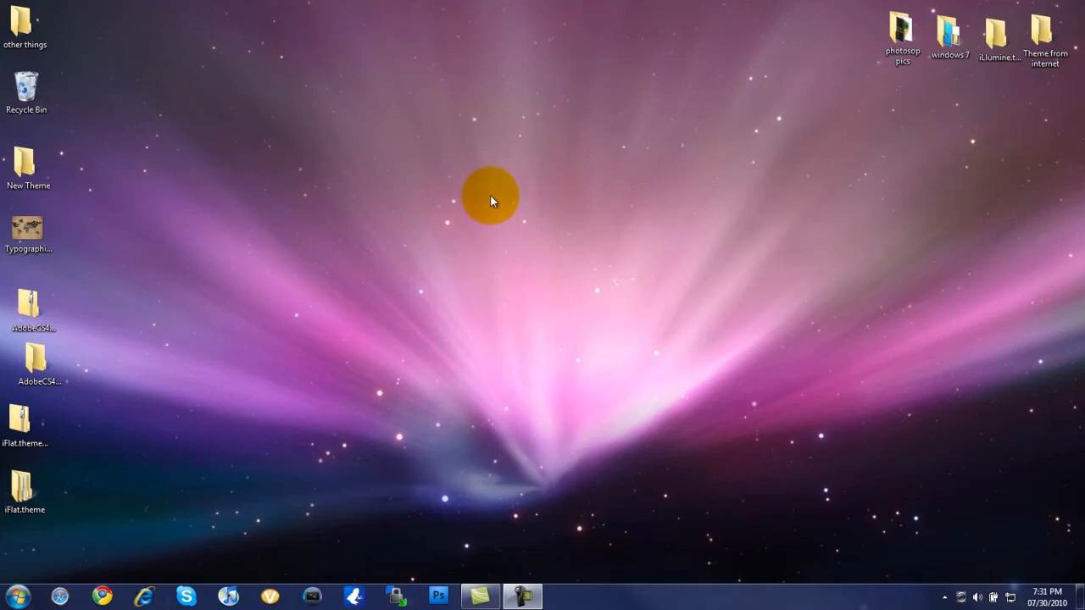
mouse_move(490, 210)
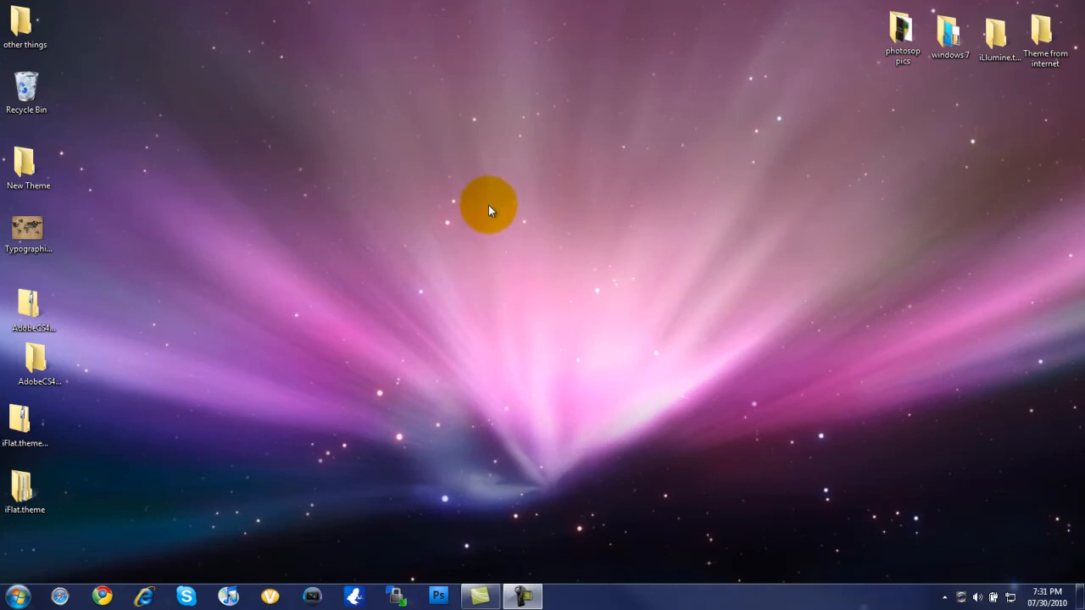
mouse_move(487, 203)
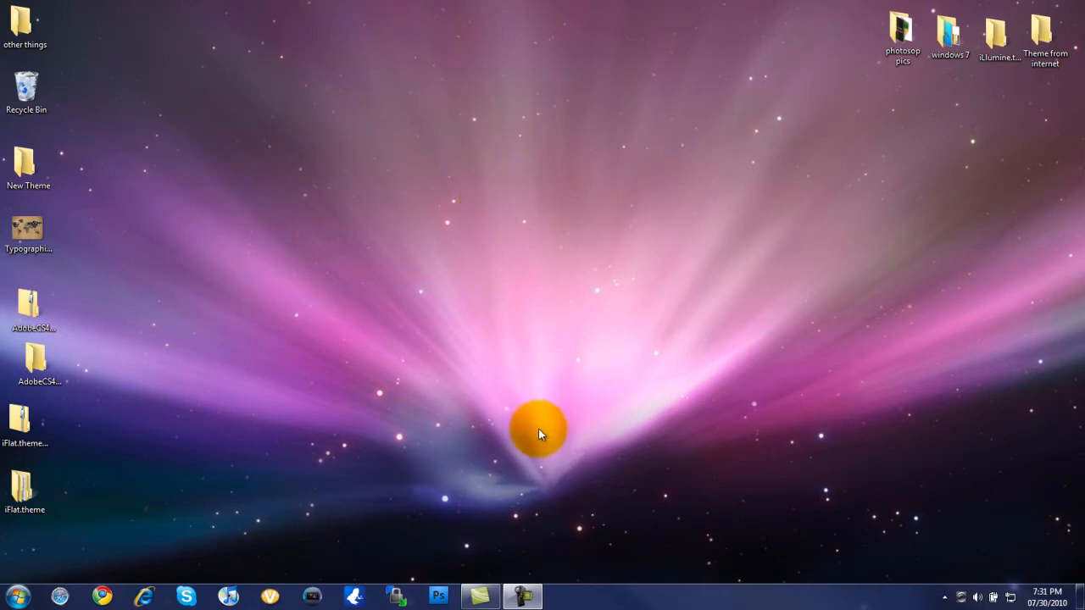
mouse_move(492, 453)
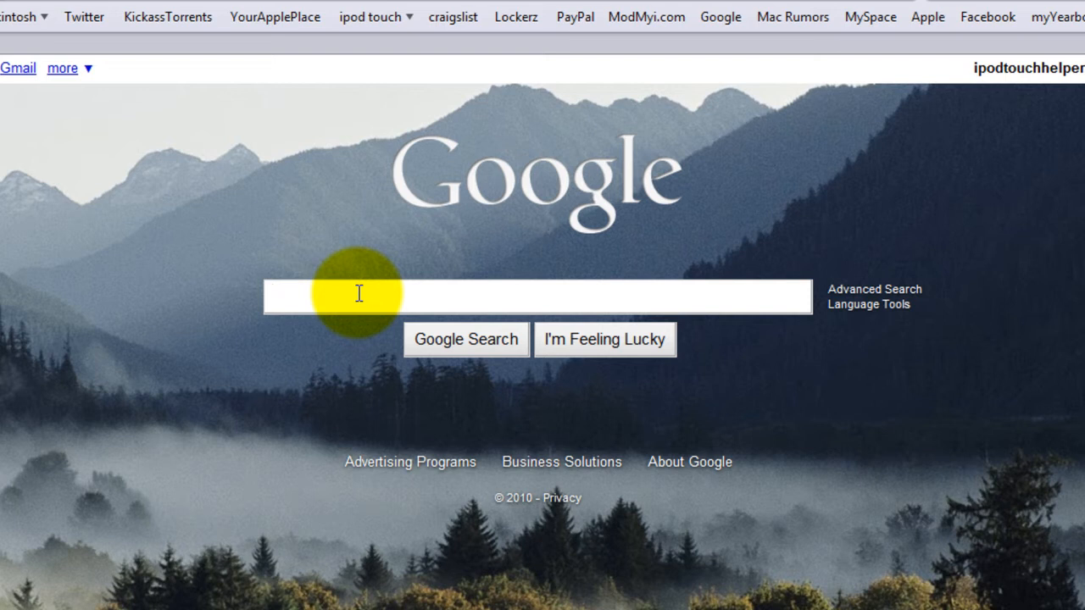
Search Google for FileHippo and go to the FileHippo.com website
text(filehi)
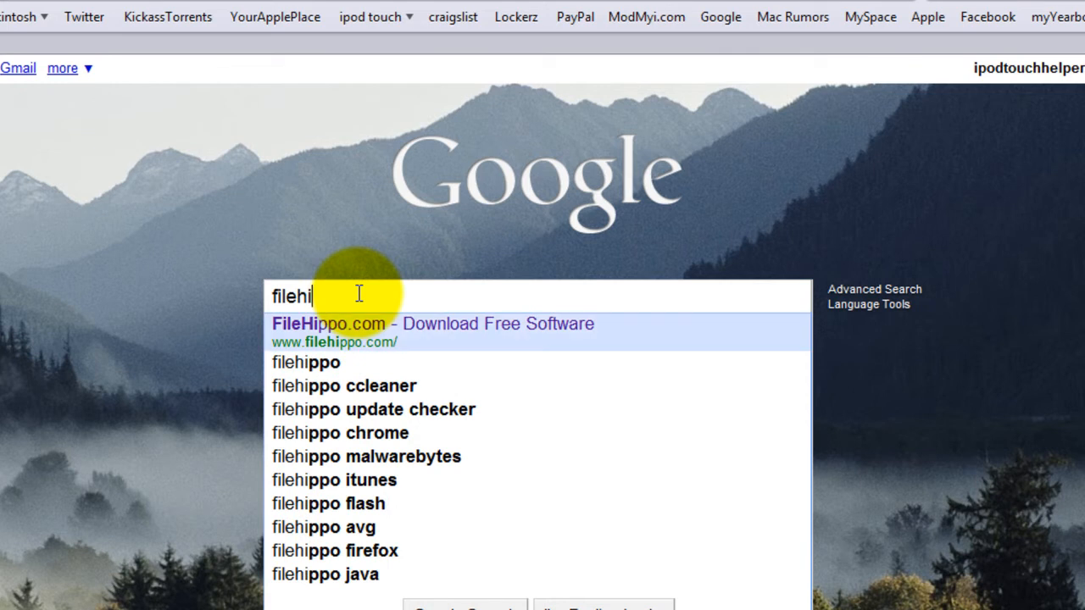
click(328, 324)
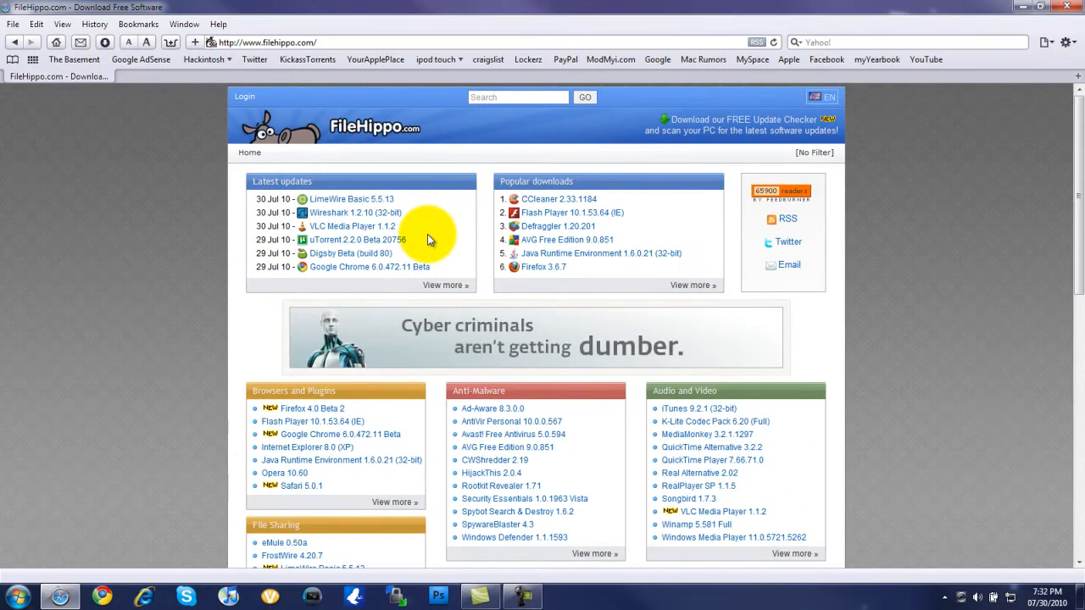
mouse_move(307, 198)
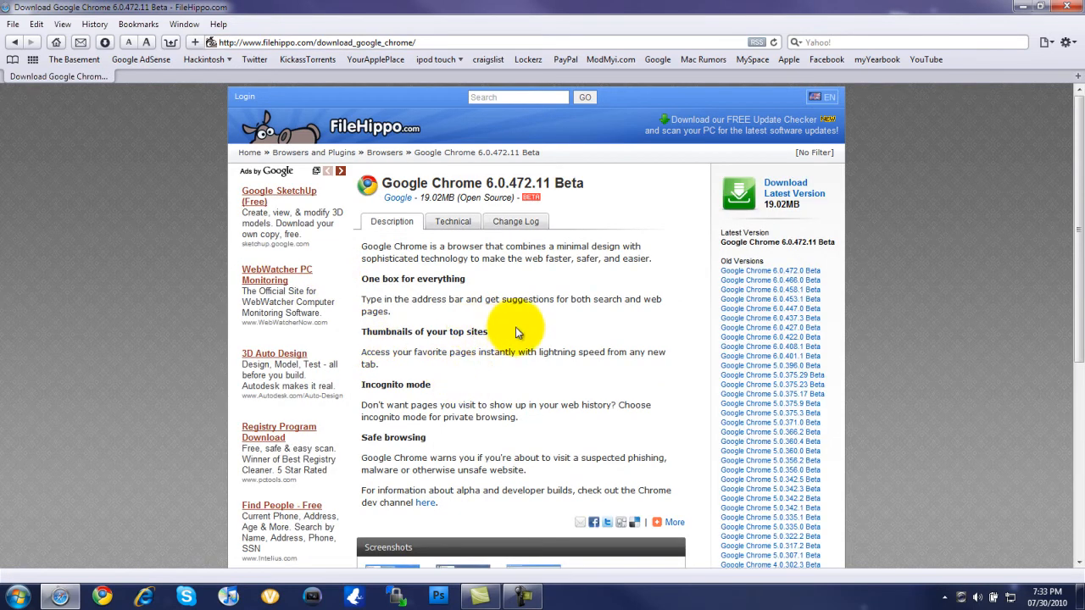
mouse_move(508, 329)
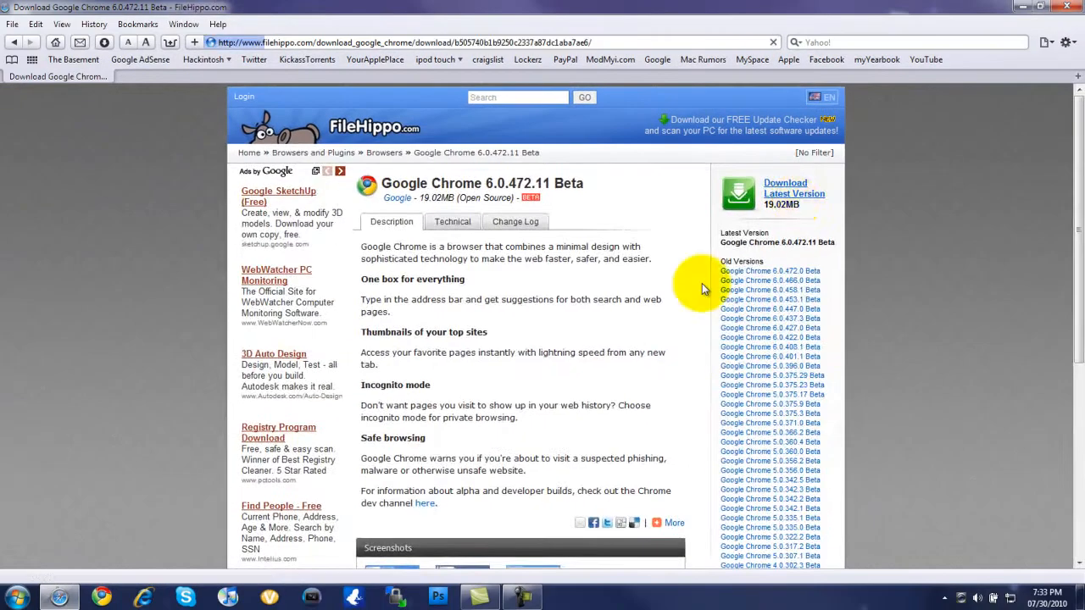
Minimize Safari, copy chrome_installer.exe onto the desktop, and close the downloads list
click(786, 193)
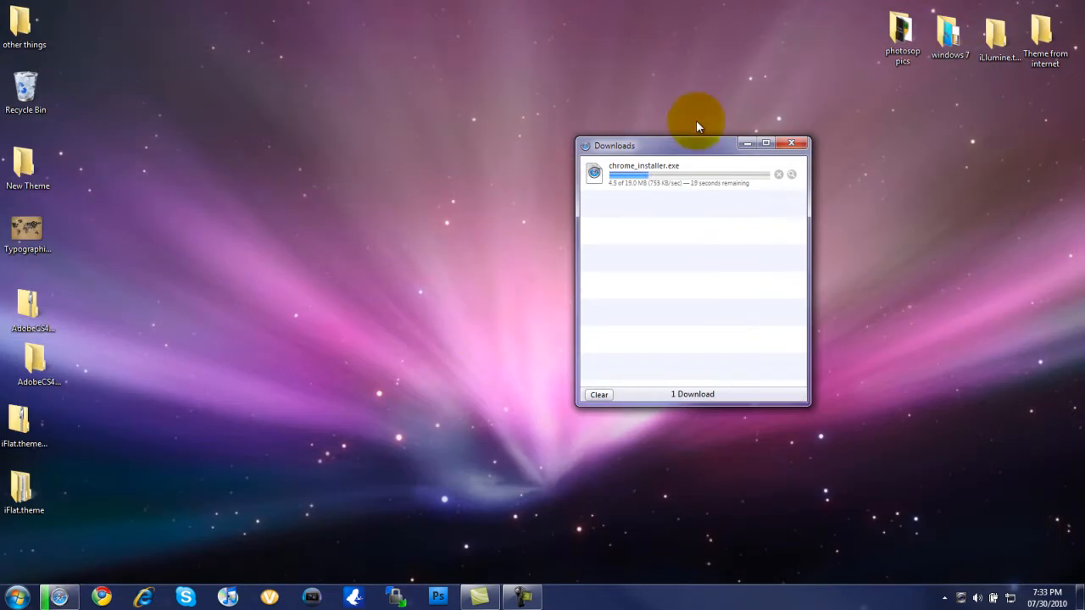
mouse_move(473, 270)
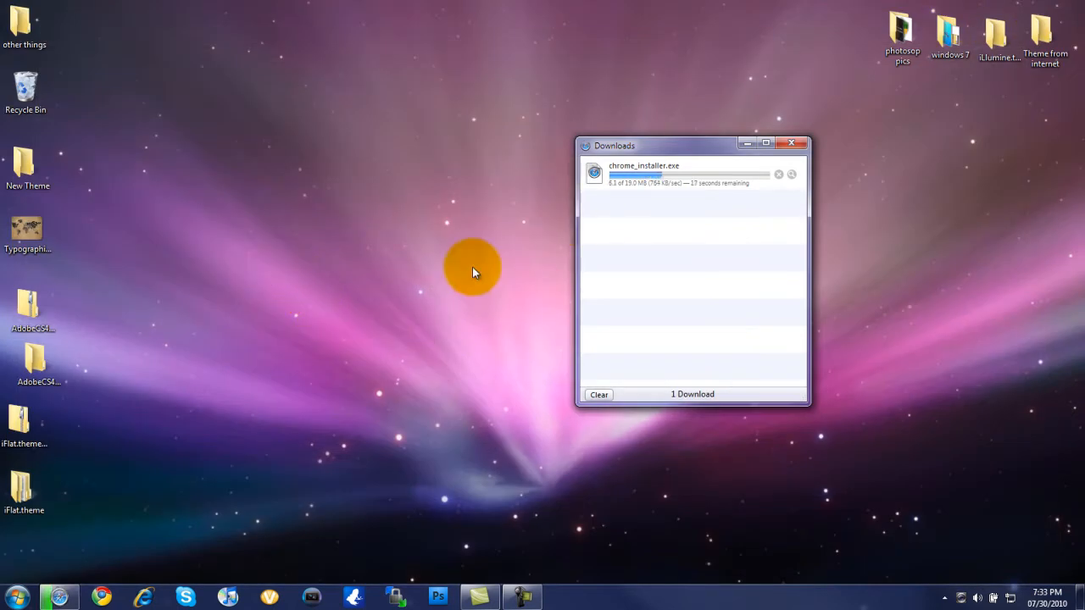
mouse_move(687, 167)
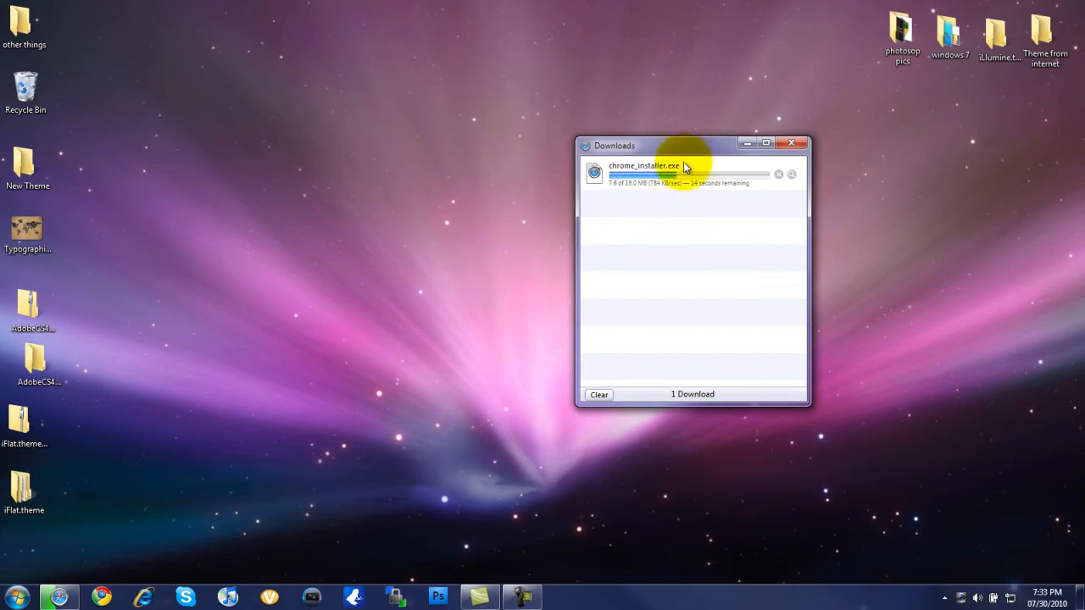
drag(687, 145, 640, 136)
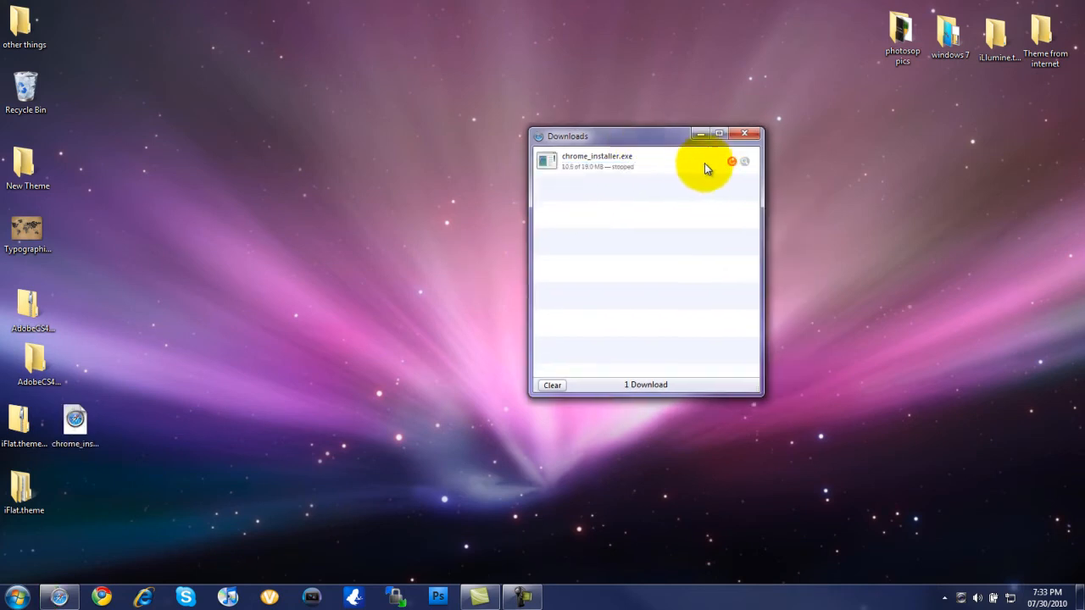
click(745, 134)
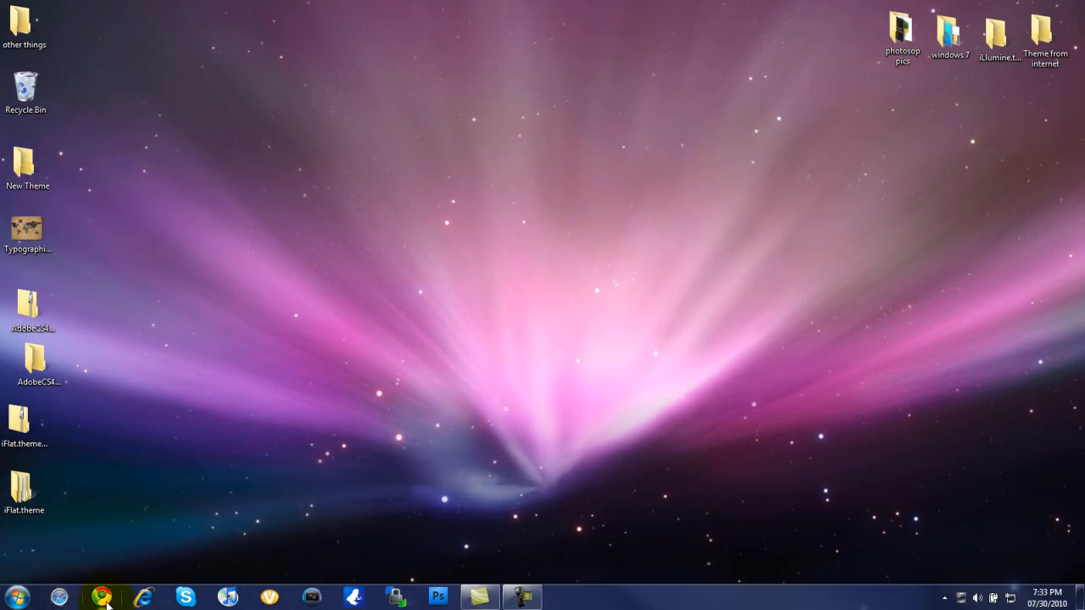
Launch Chrome on the Google homepage and view the Chromed Bird tweet timeline
click(103, 598)
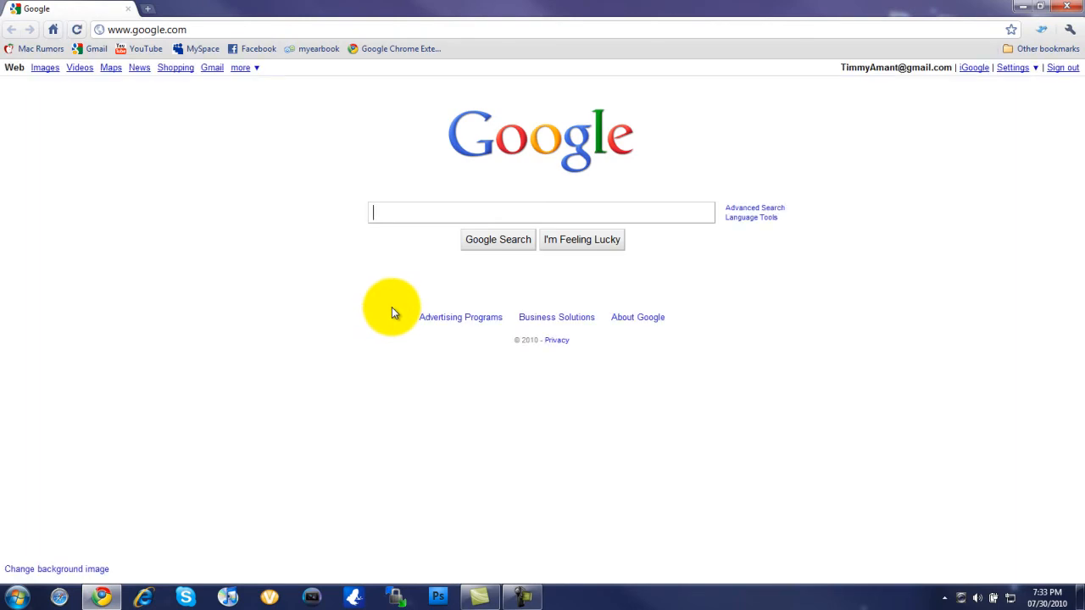
mouse_move(335, 227)
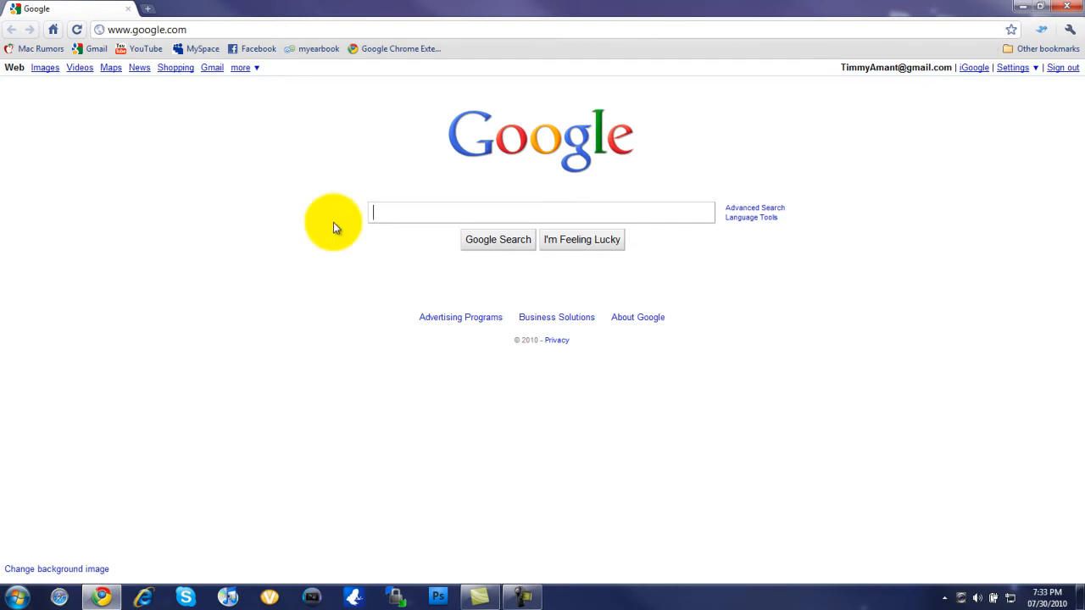
mouse_move(909, 32)
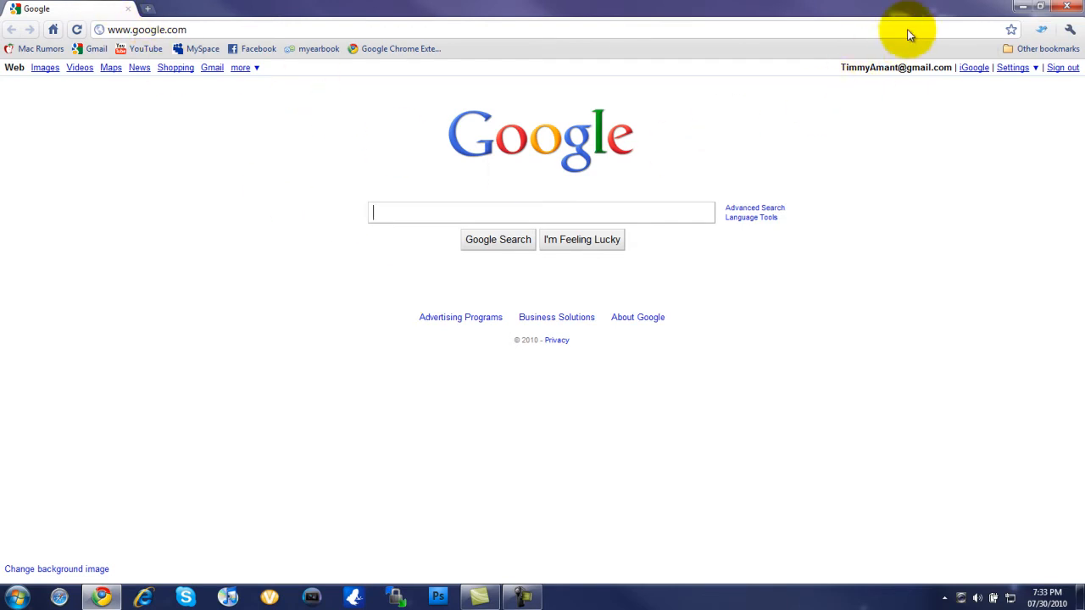
mouse_move(1031, 77)
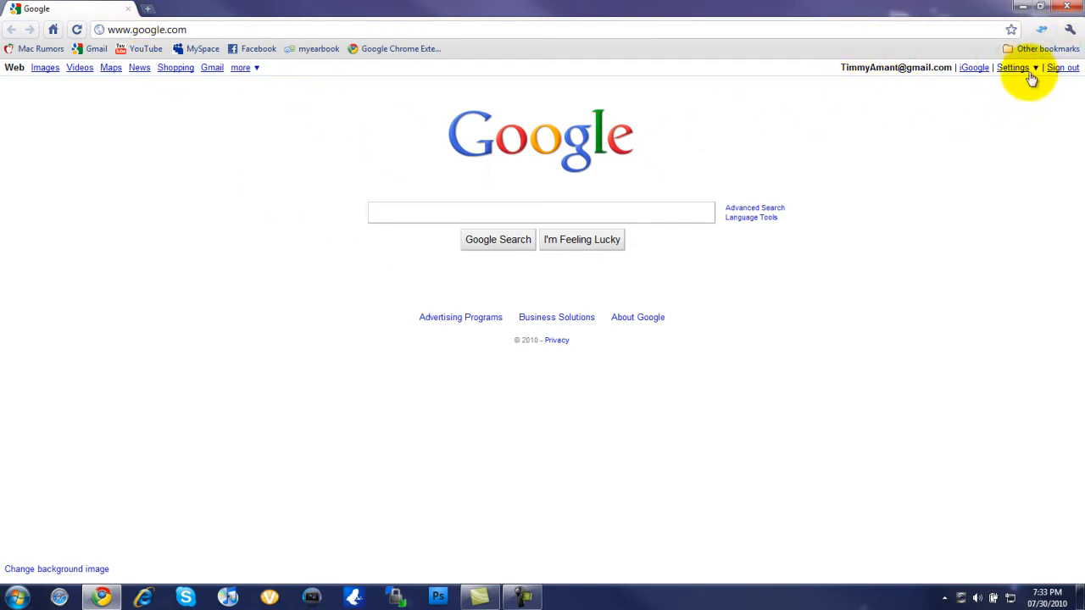
mouse_move(481, 115)
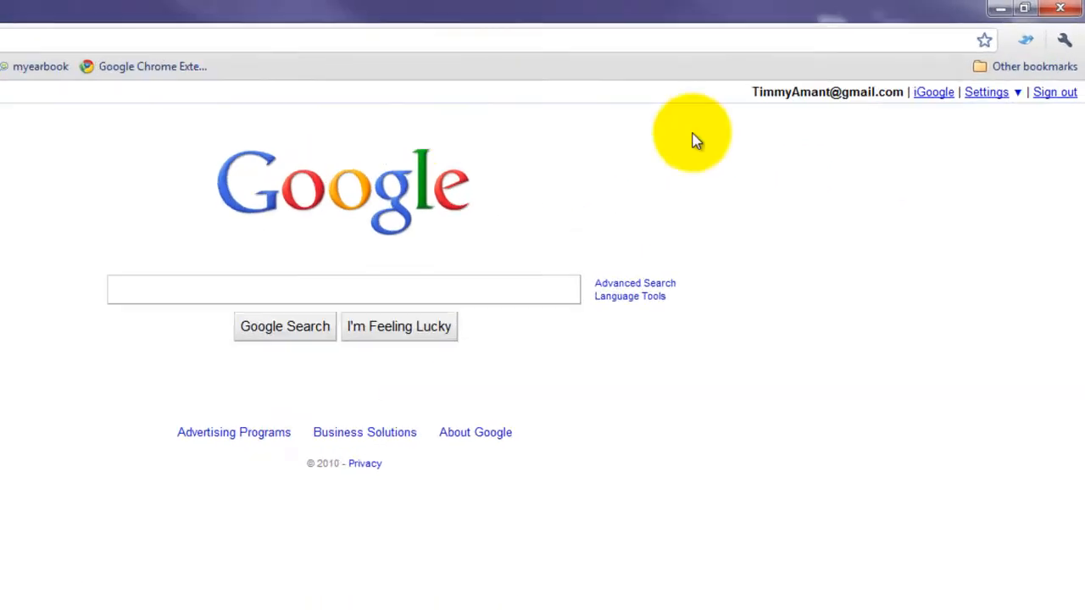
click(1026, 40)
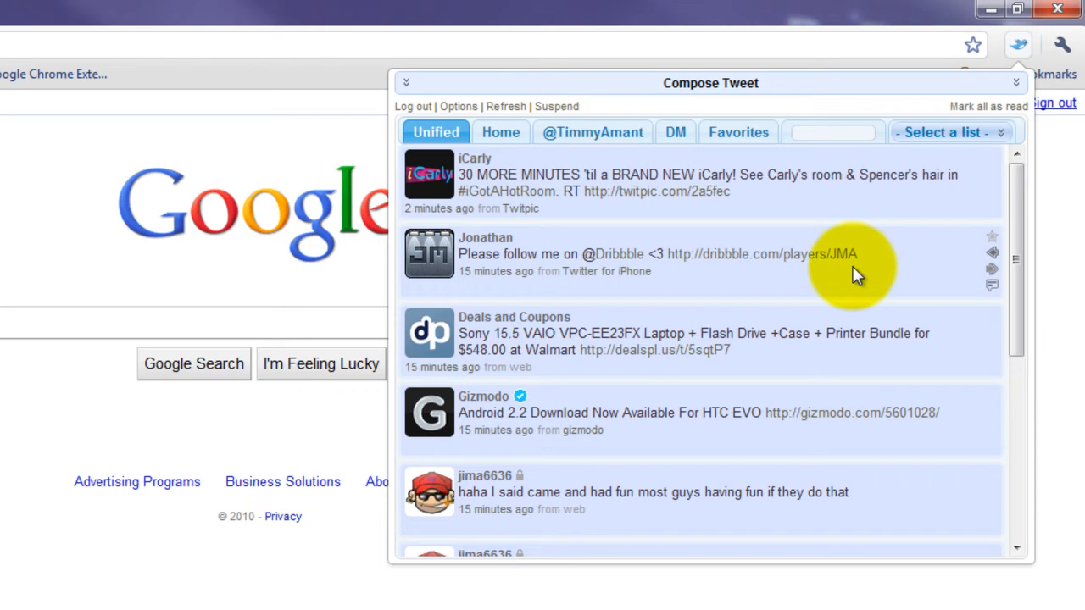
mouse_move(865, 255)
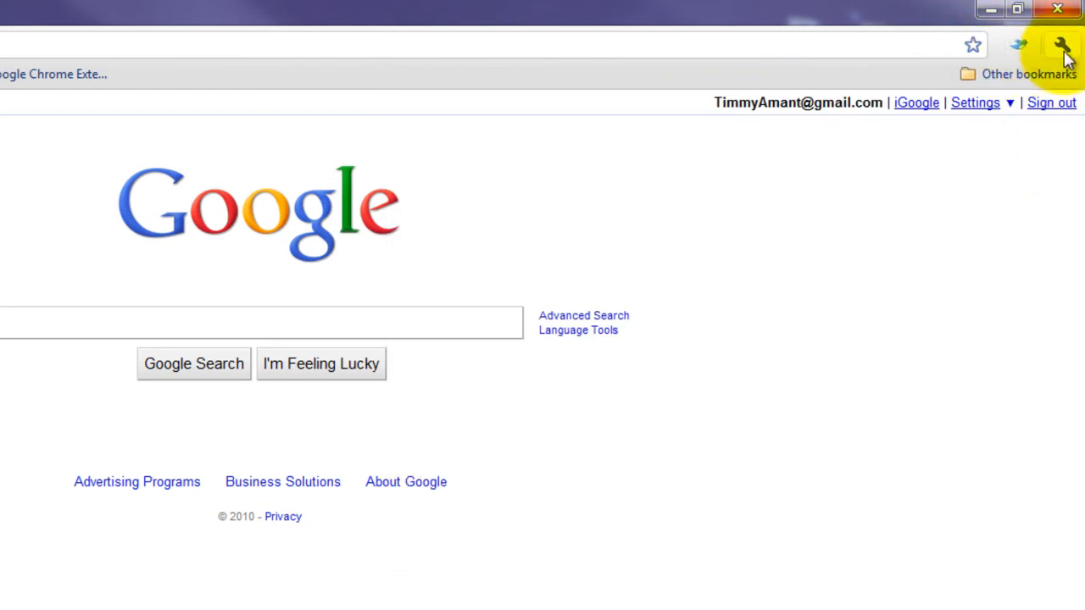
click(1061, 45)
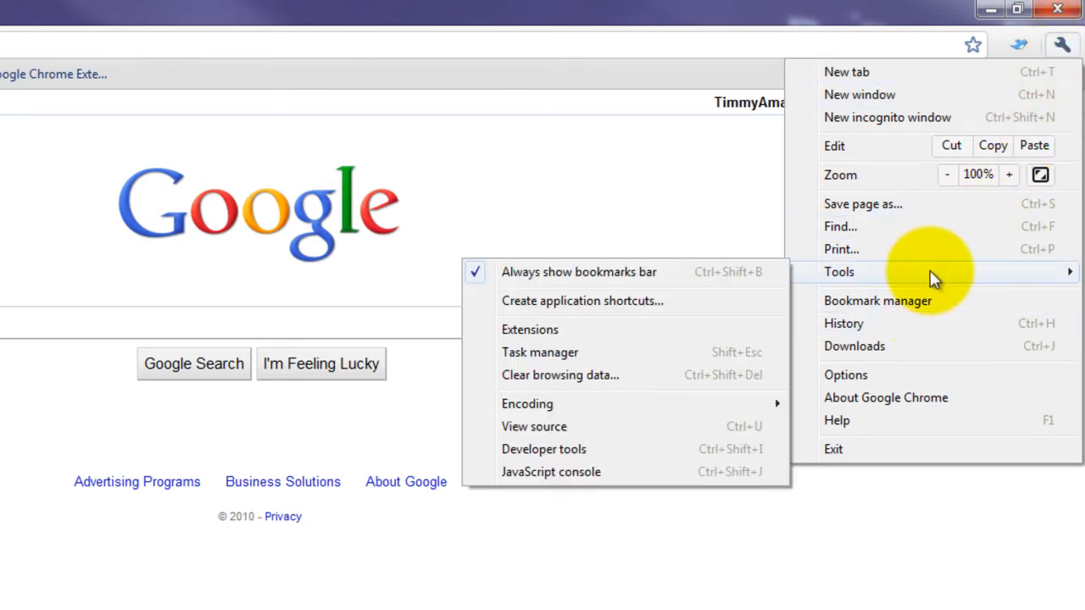
click(528, 329)
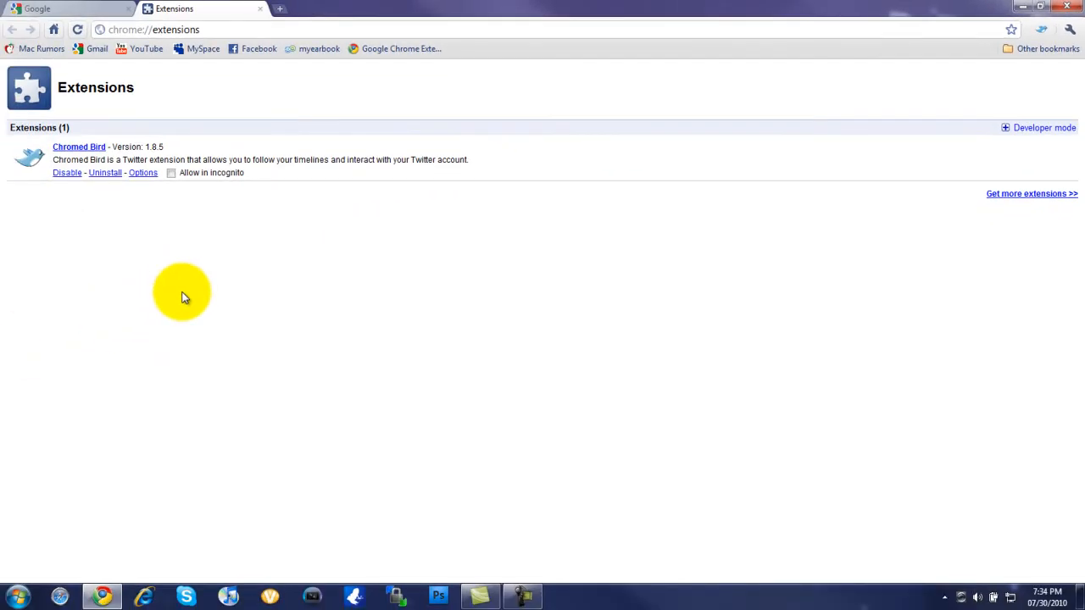
mouse_move(72, 223)
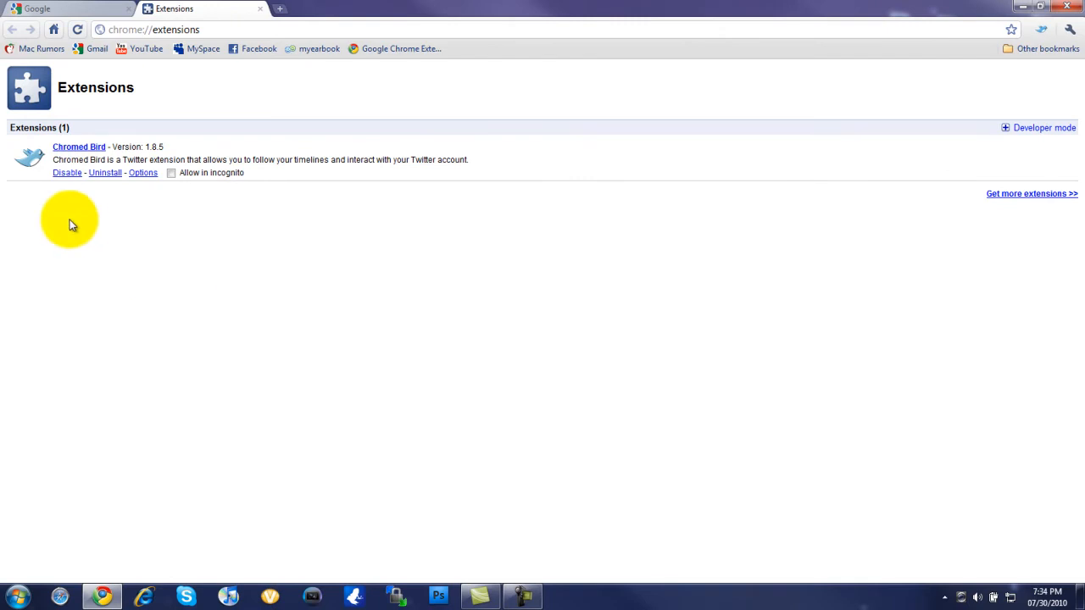
click(143, 173)
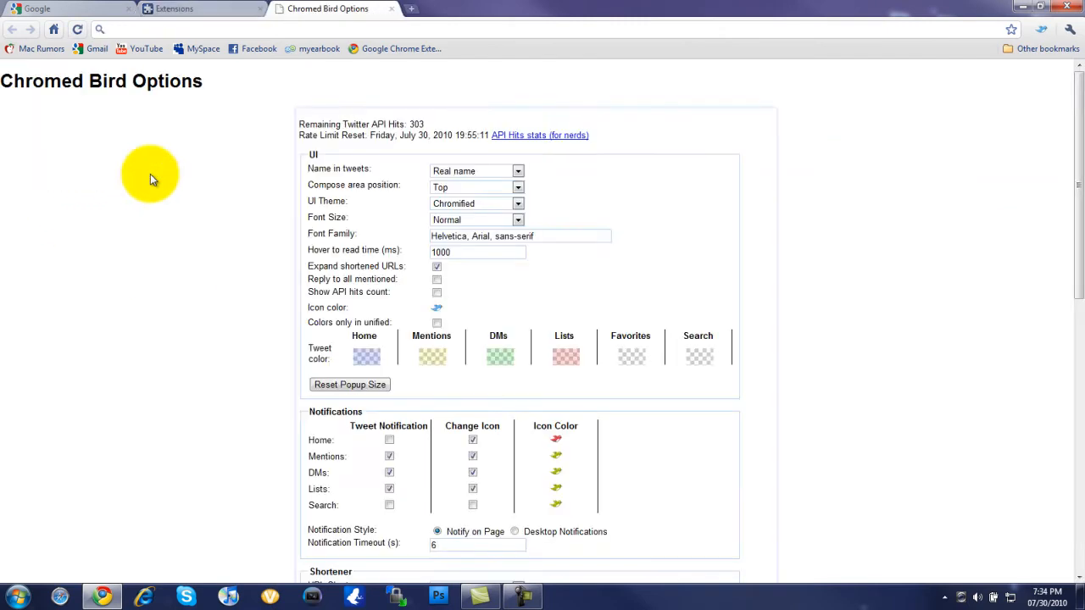
scroll(down, 3)
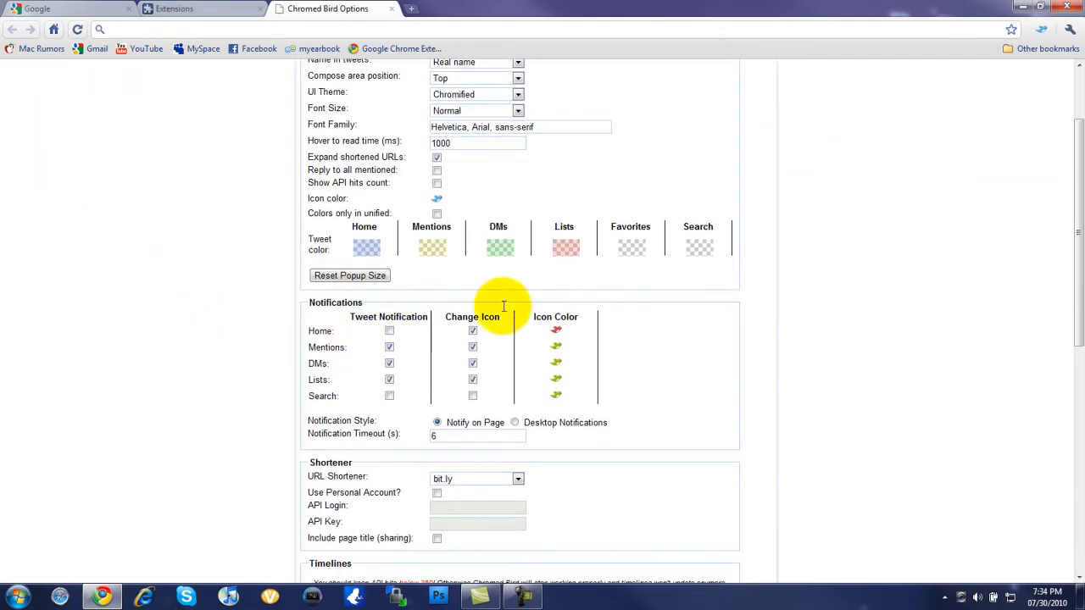
mouse_move(602, 422)
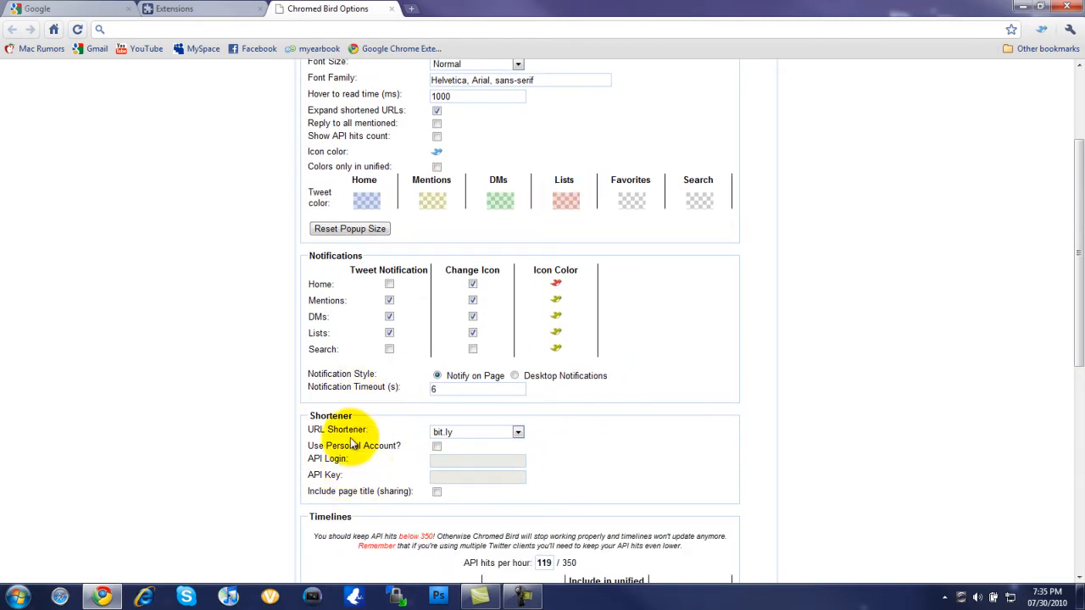
click(517, 431)
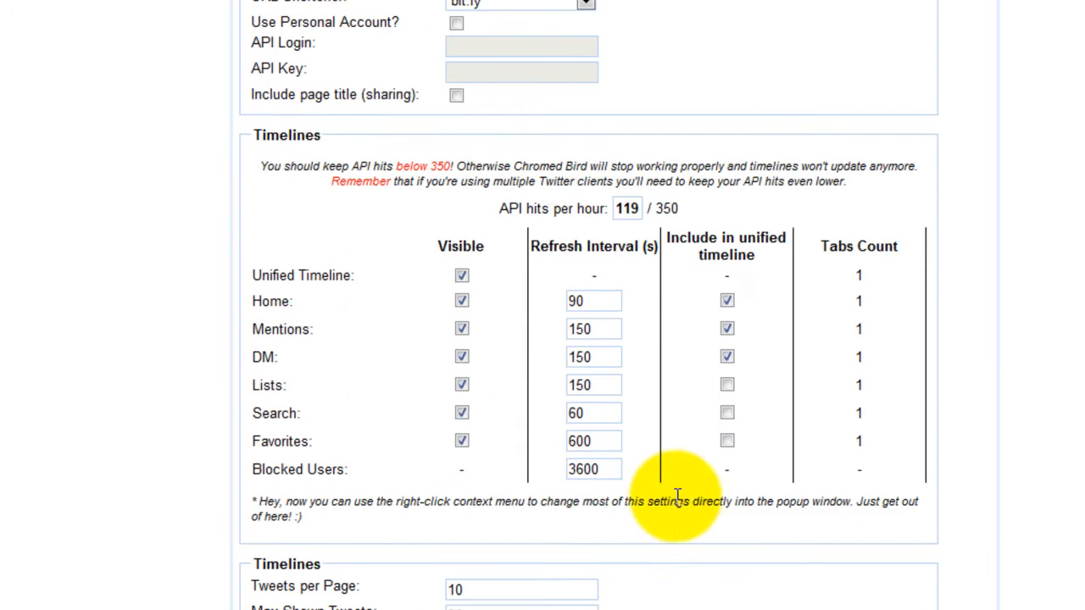
scroll(down, 3)
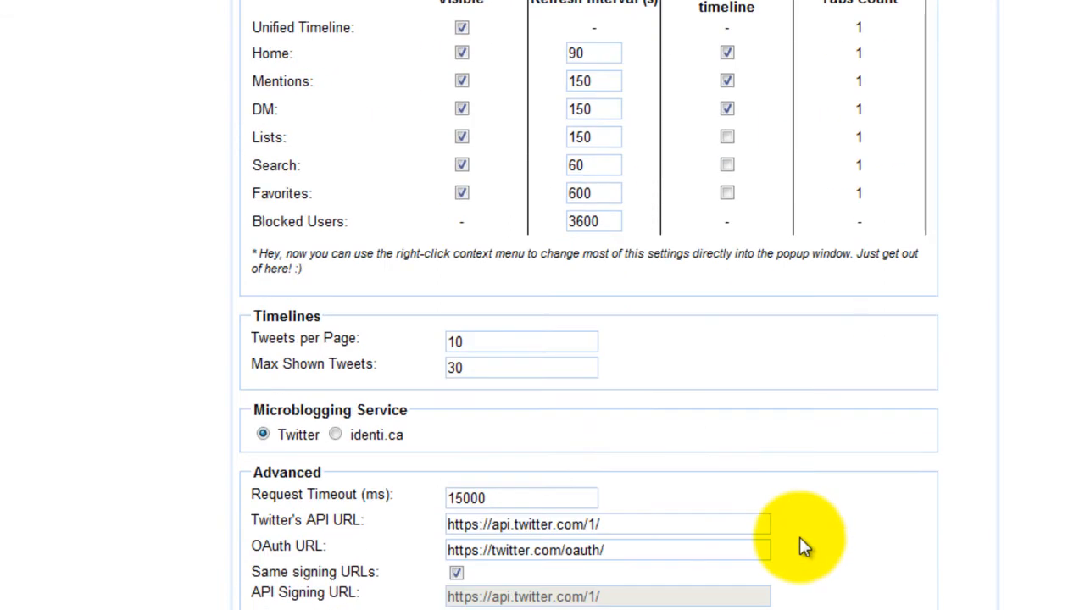
scroll(down, 3)
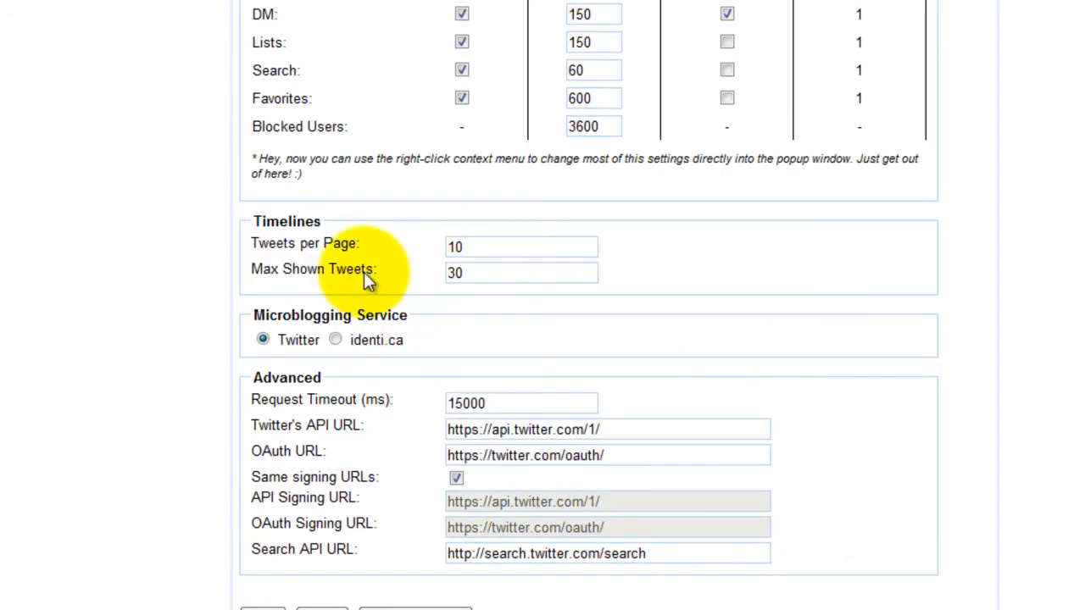
mouse_move(742, 541)
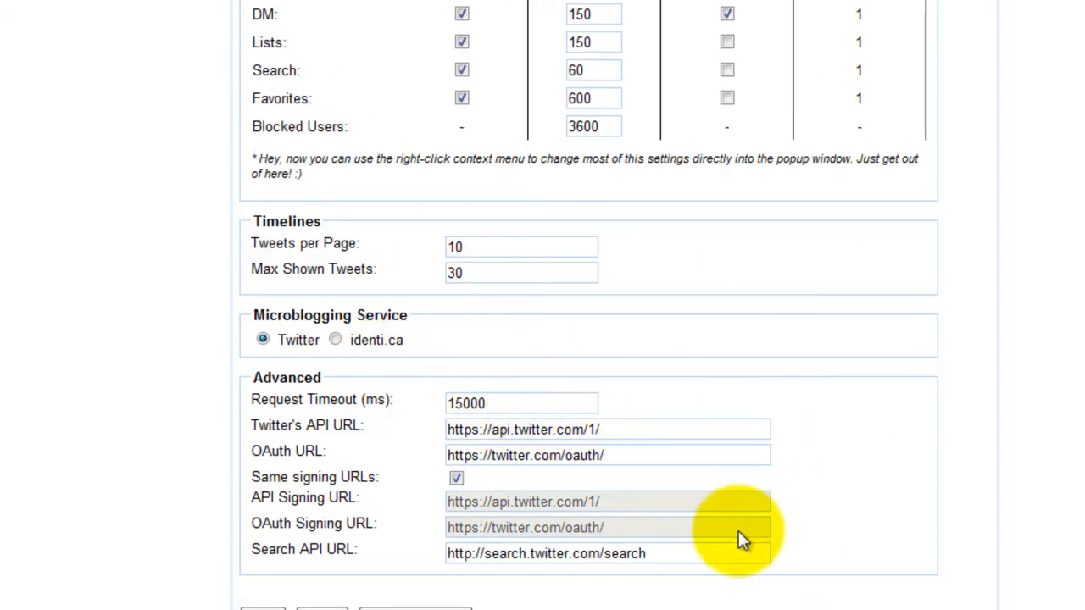
mouse_move(922, 330)
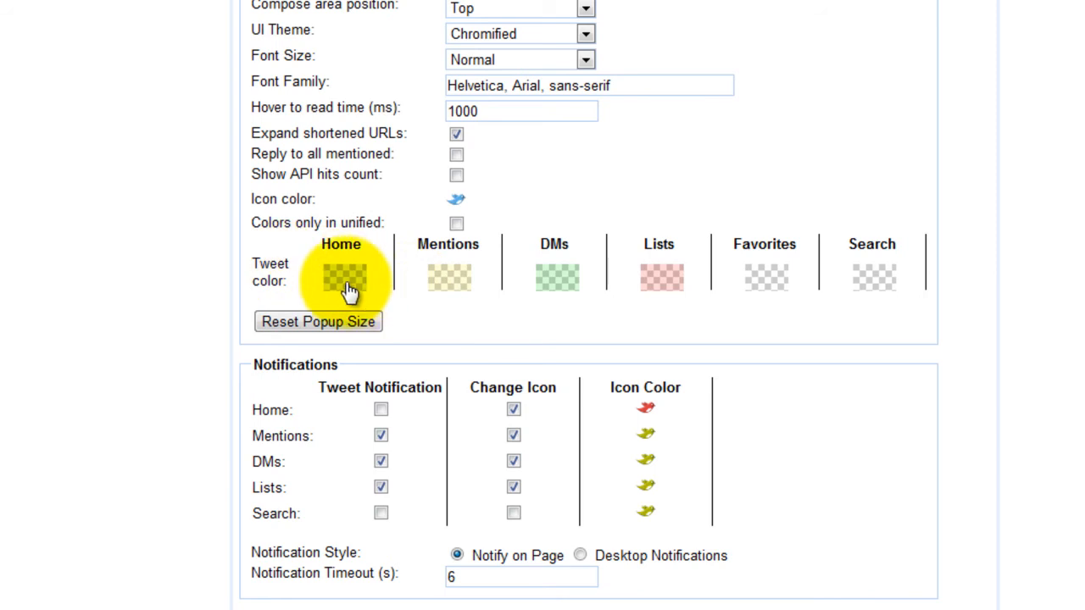
click(345, 278)
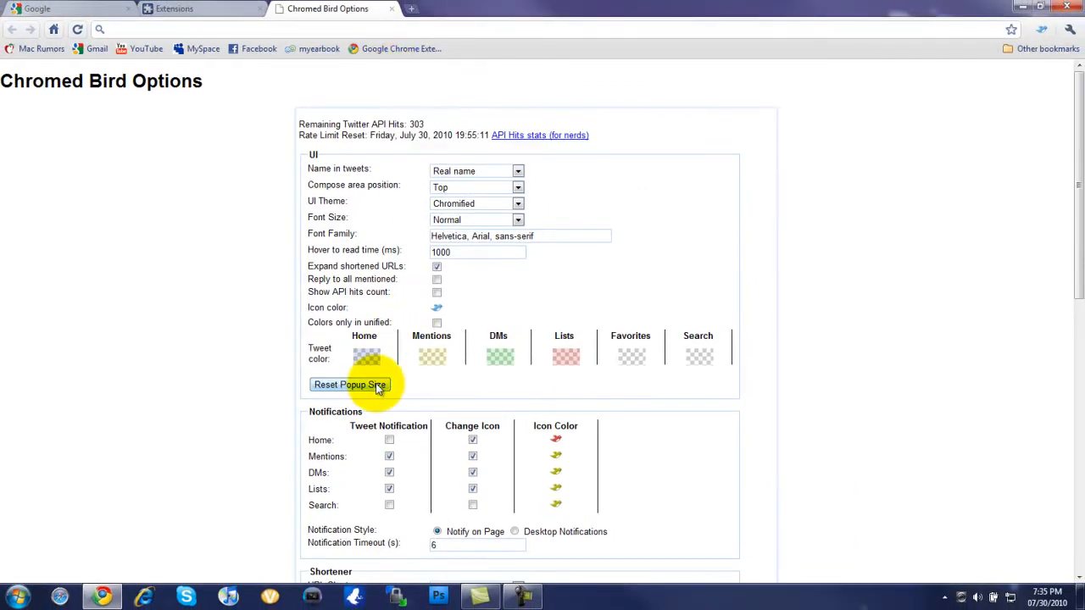
From installed extensions, go to the gallery and search it for 'youtube'
click(201, 9)
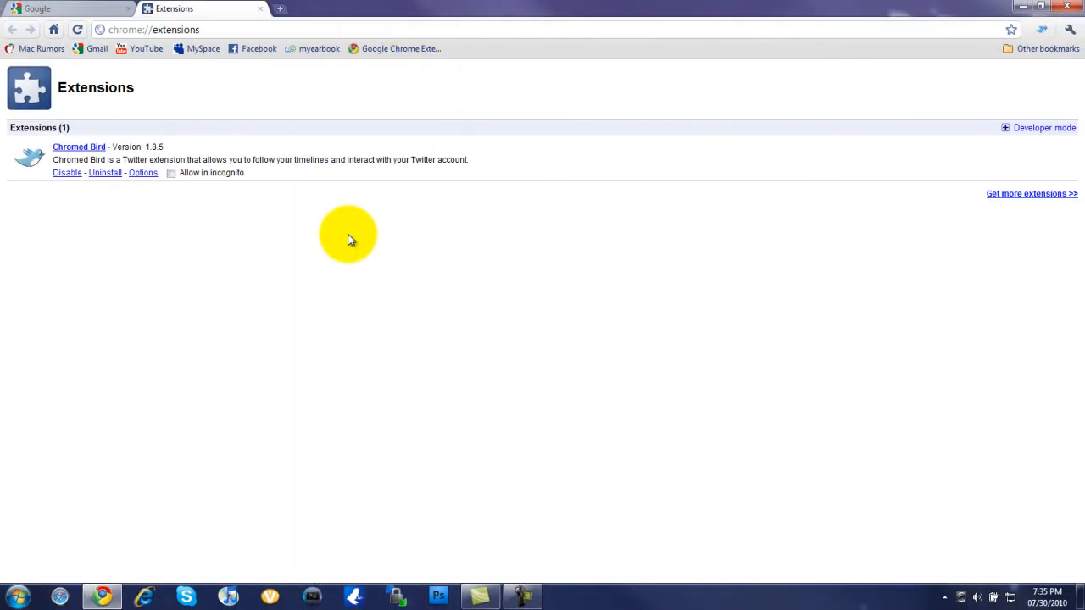
click(1031, 193)
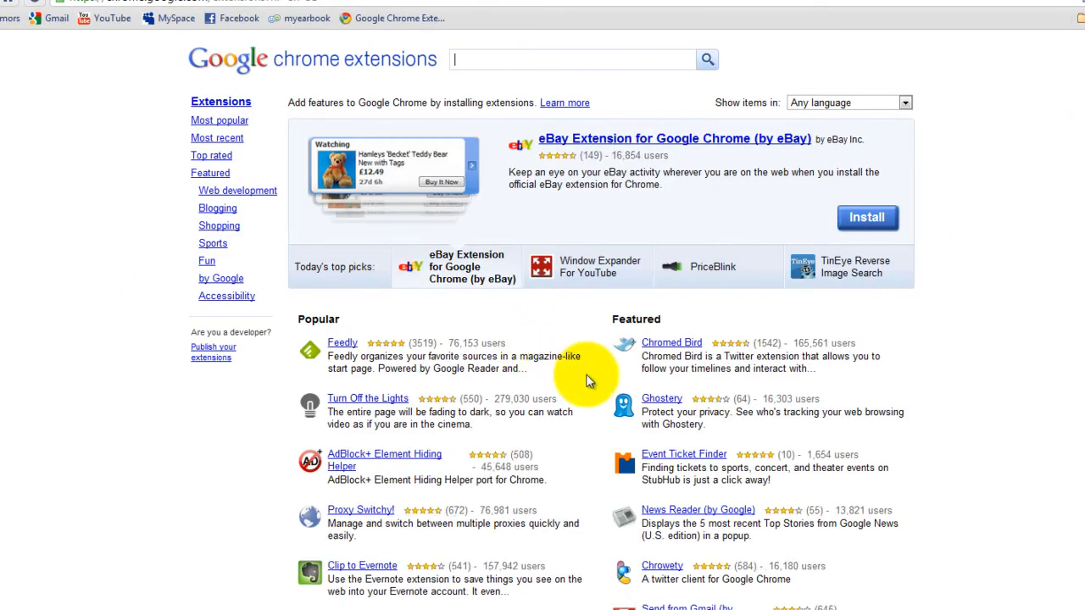
scroll(down, 3)
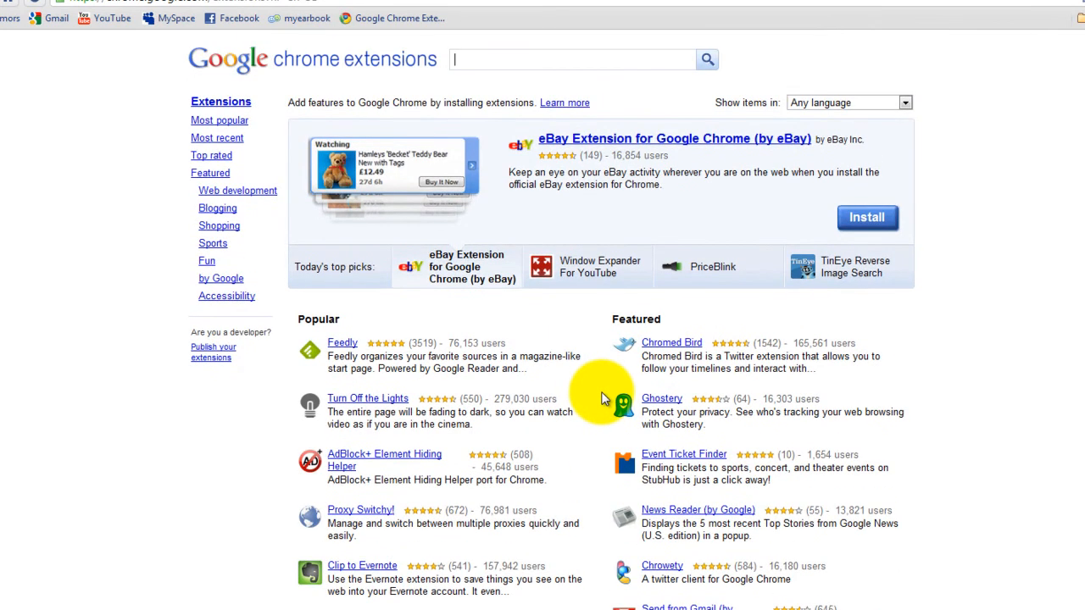
text(twitter)
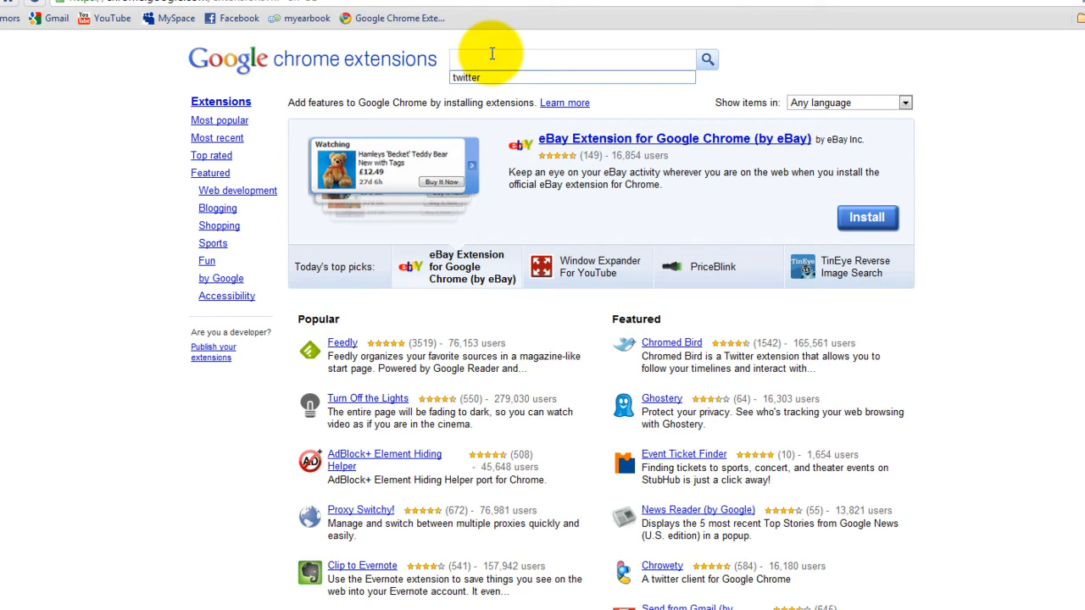
text(youtube)
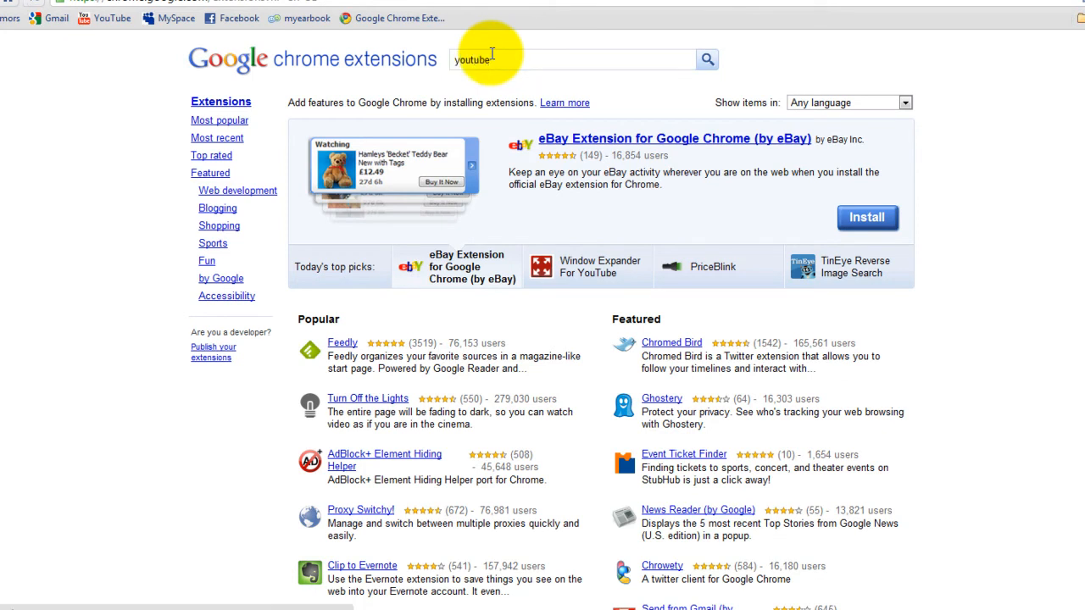
click(707, 59)
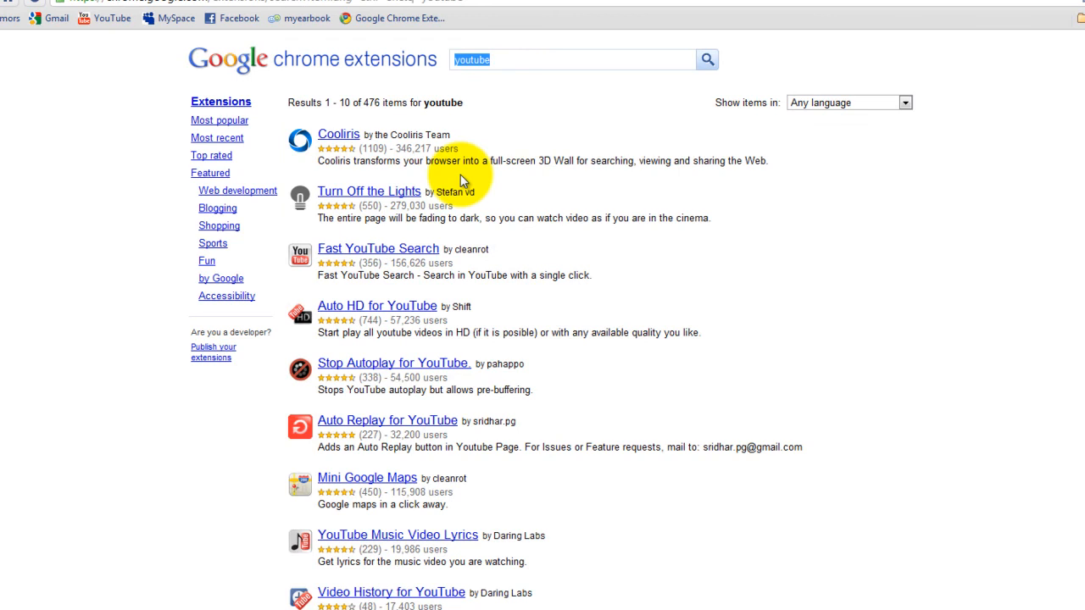
mouse_move(441, 269)
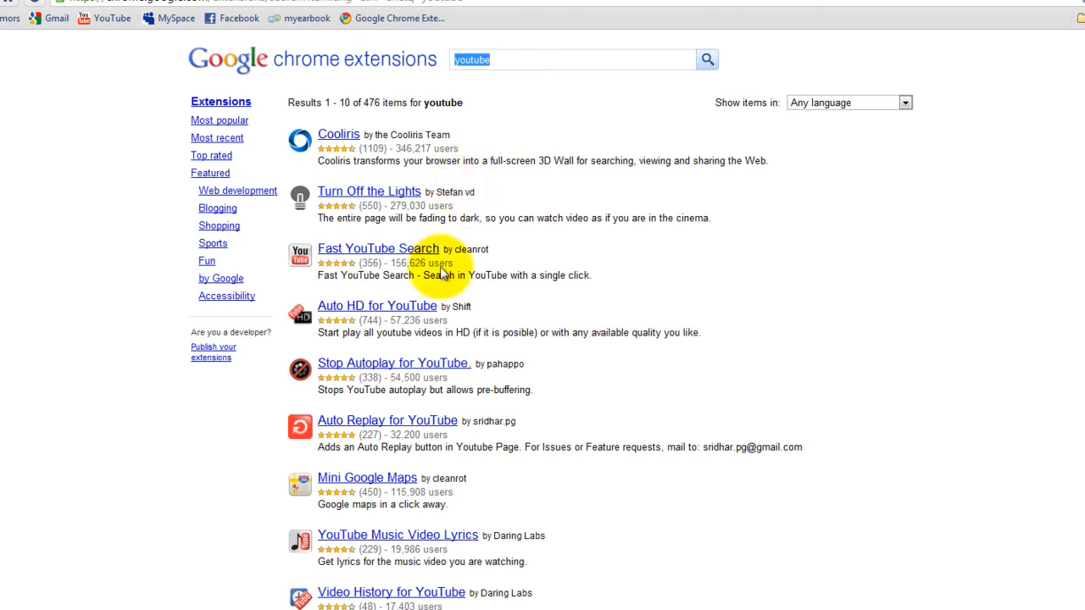
mouse_move(403, 316)
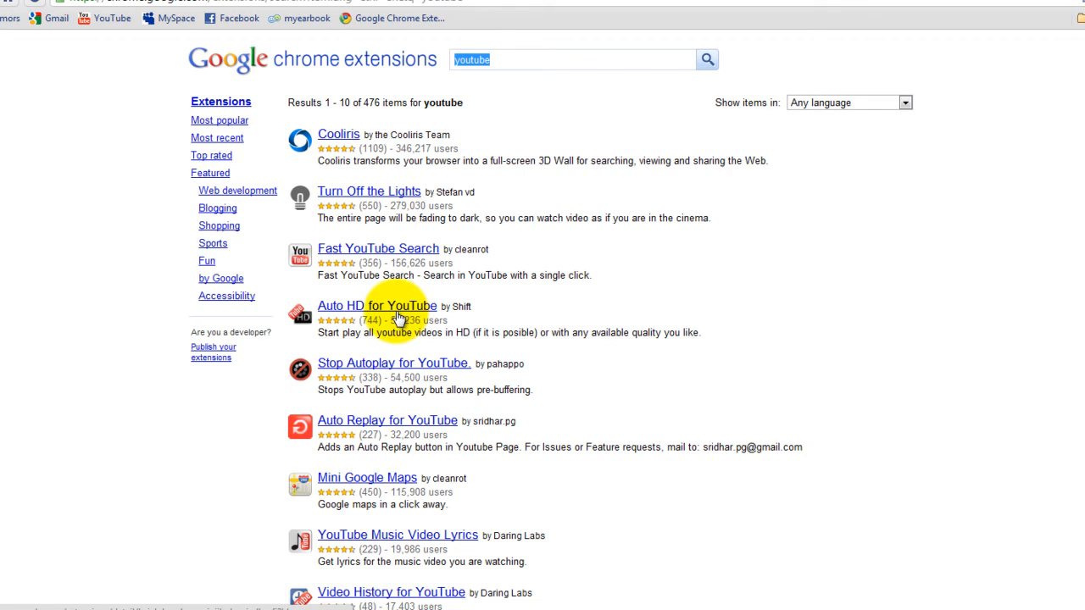
scroll(down, 3)
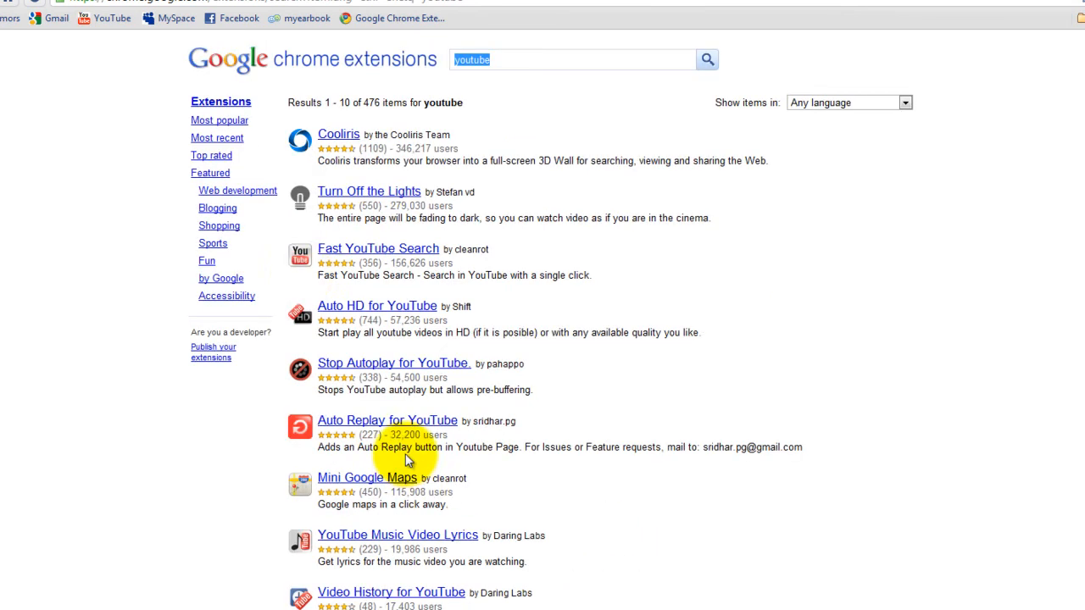
mouse_move(411, 409)
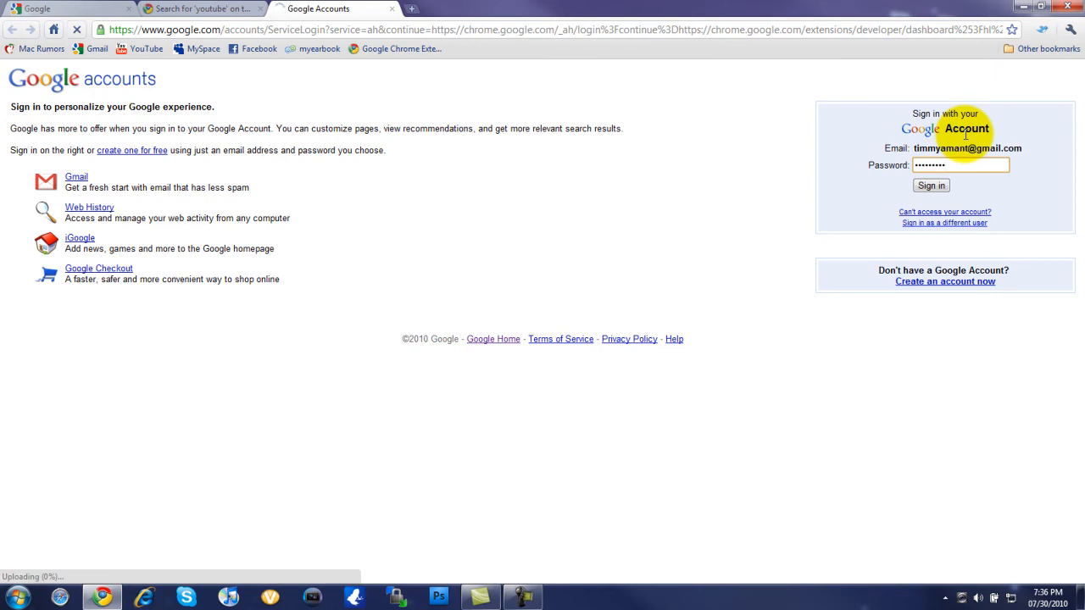
Sign in, add a new item, and accept the developer agreement to reach upload page
click(931, 185)
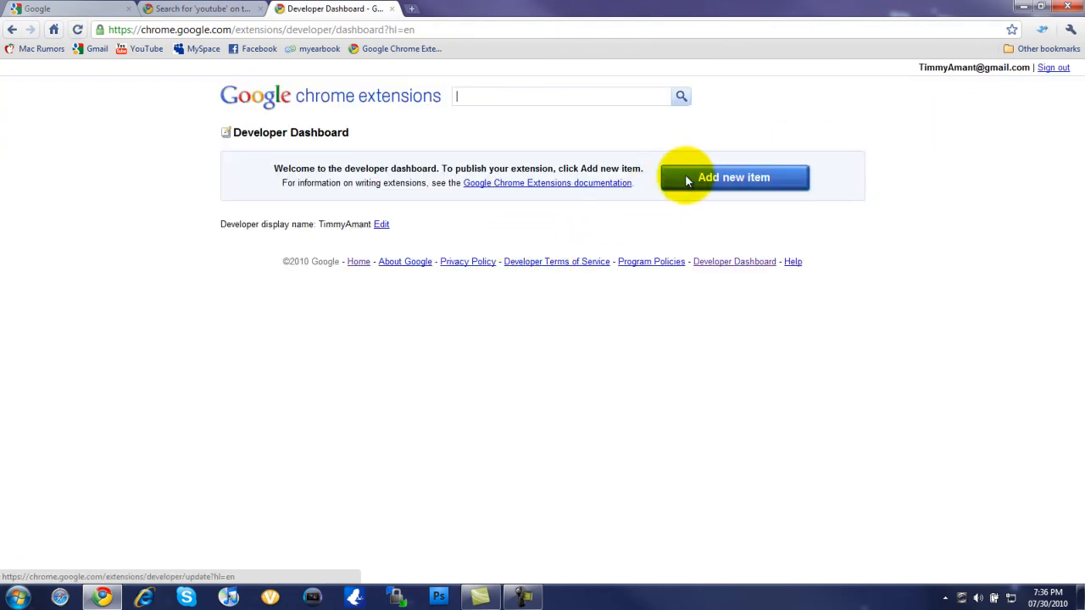
click(734, 177)
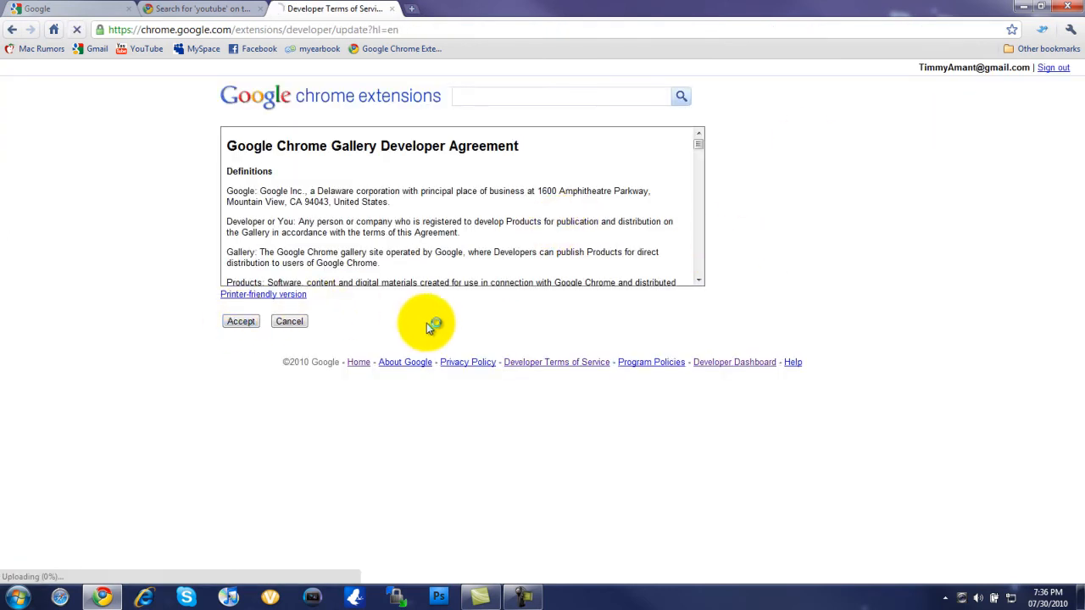
click(240, 321)
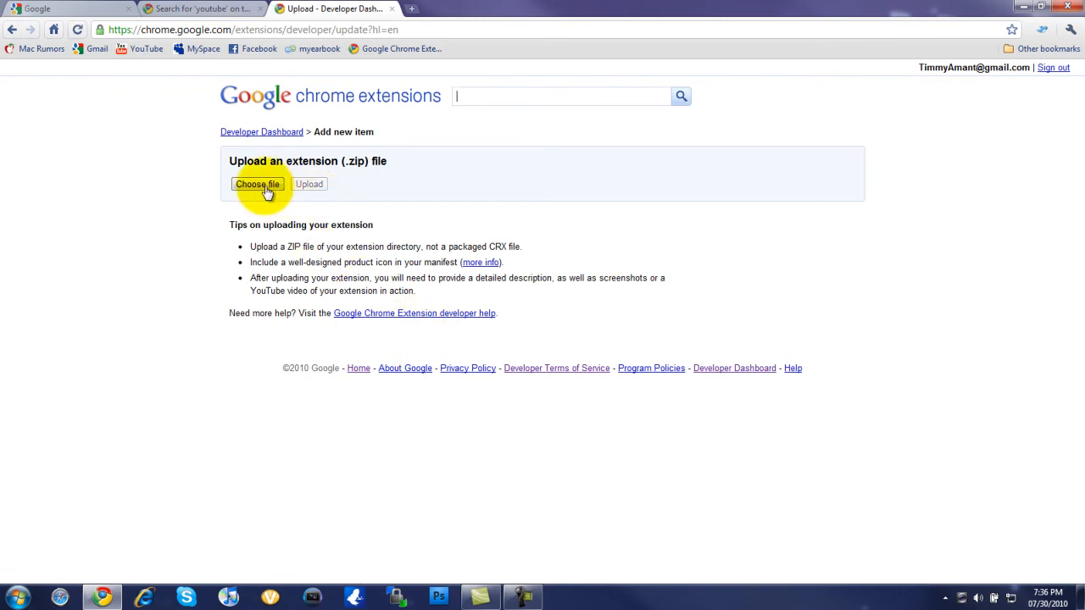
click(257, 184)
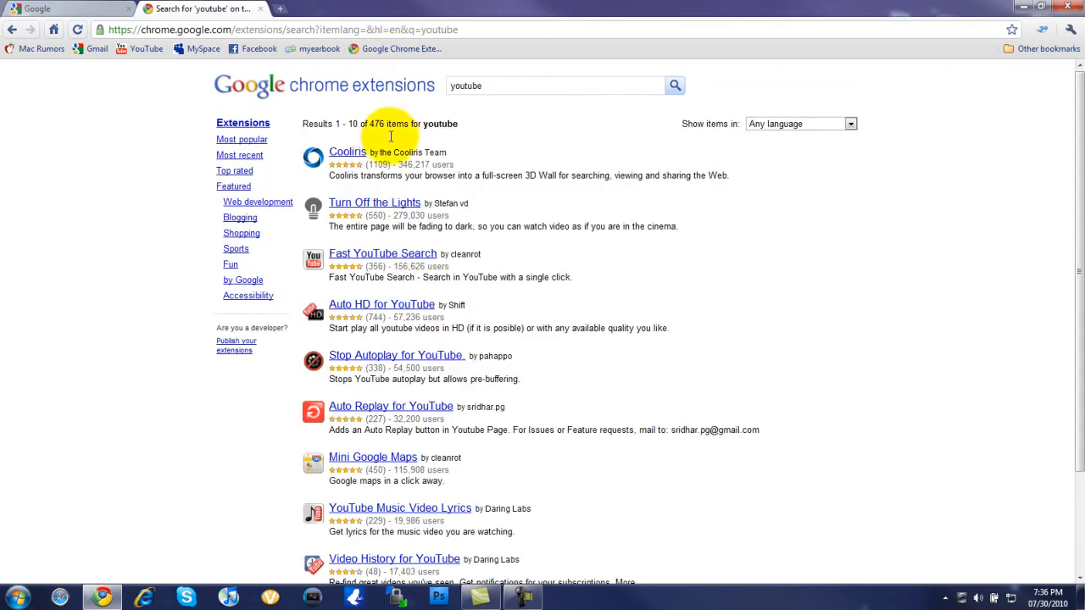
mouse_move(409, 278)
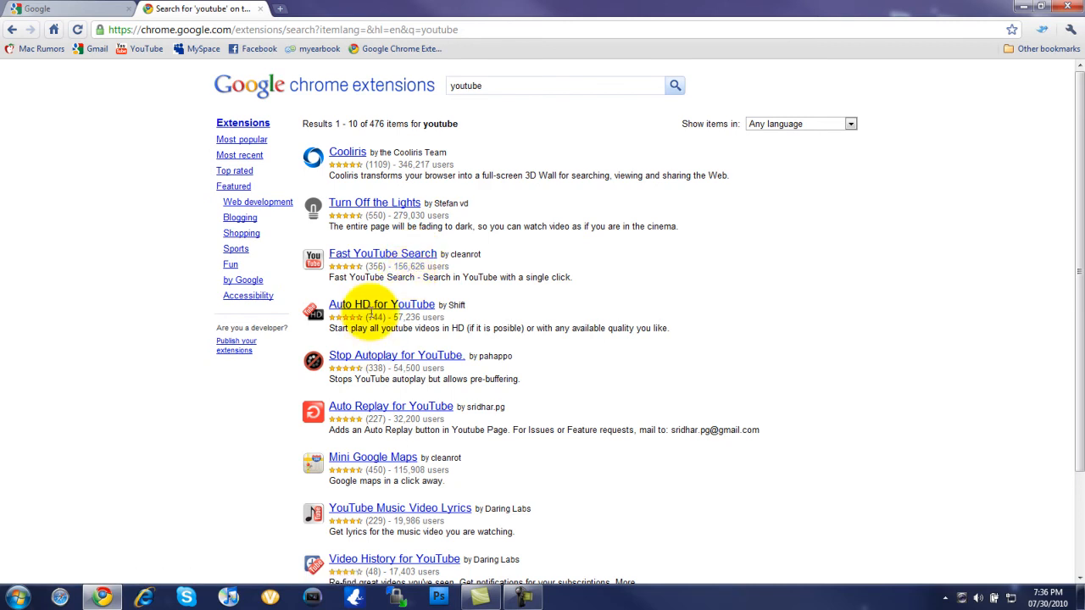
Open Auto HD for YouTube's details page and enlarge its settings screenshot
click(382, 304)
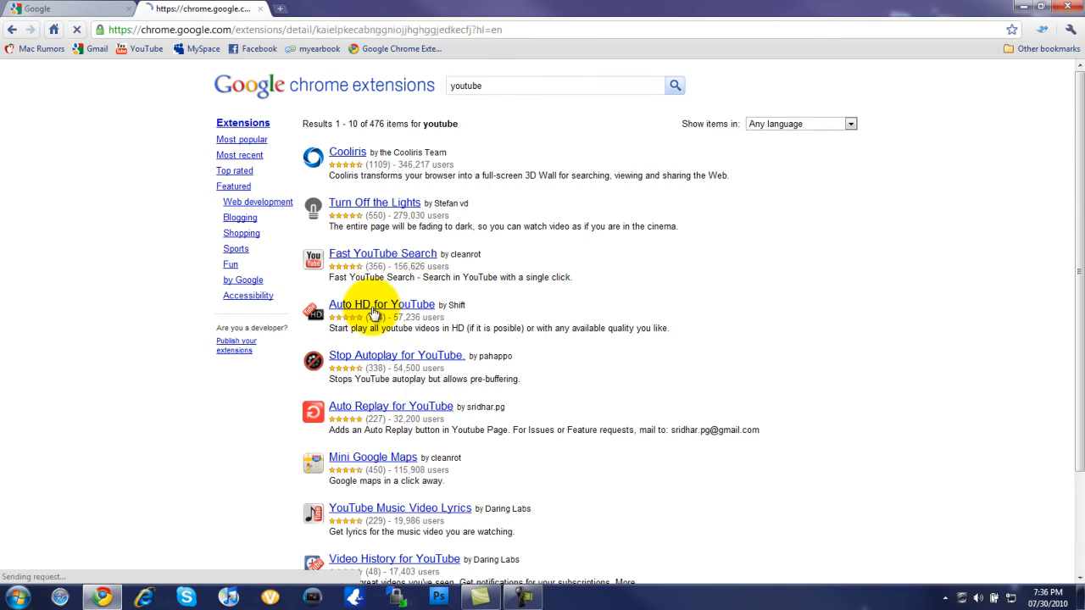
click(381, 305)
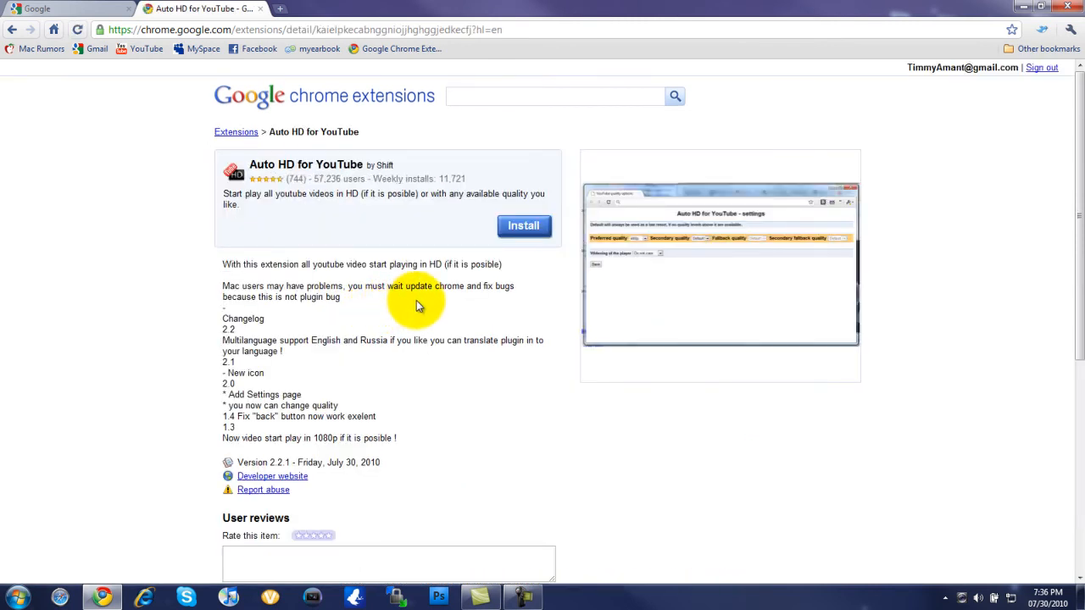
mouse_move(558, 282)
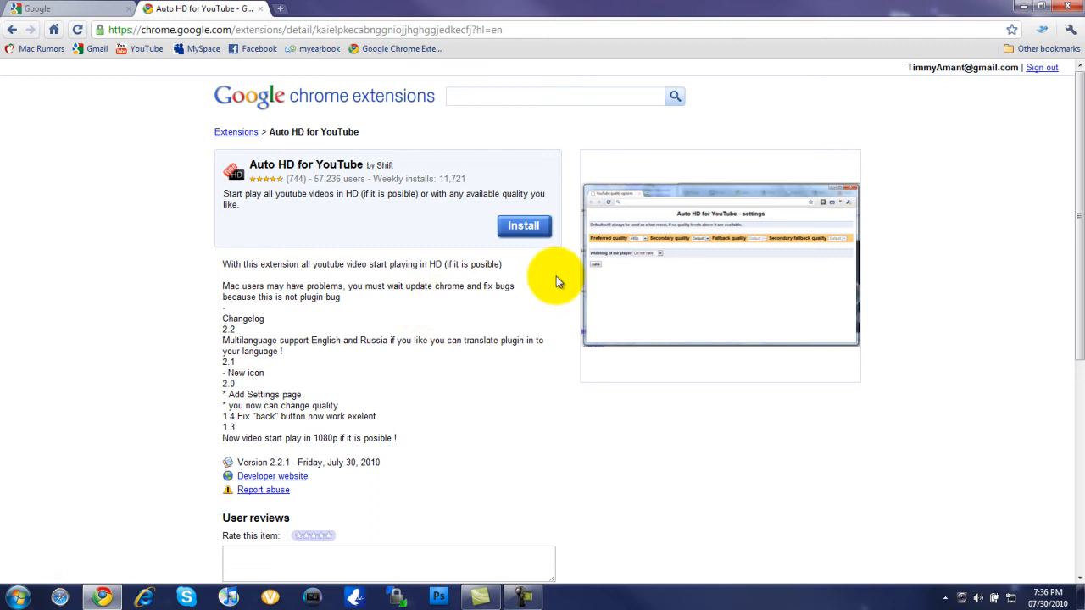
click(719, 267)
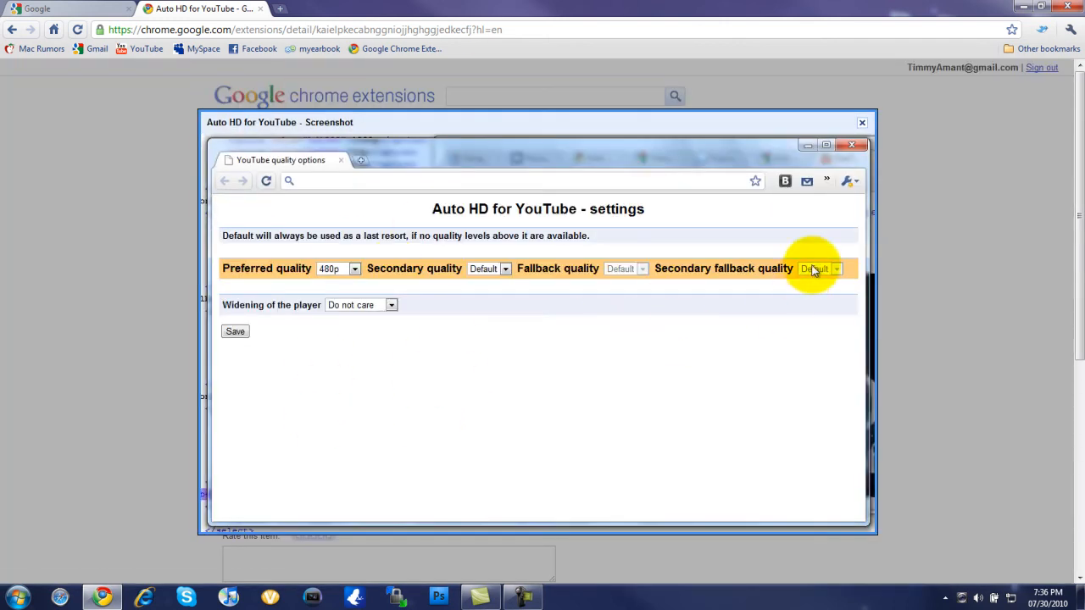
mouse_move(618, 246)
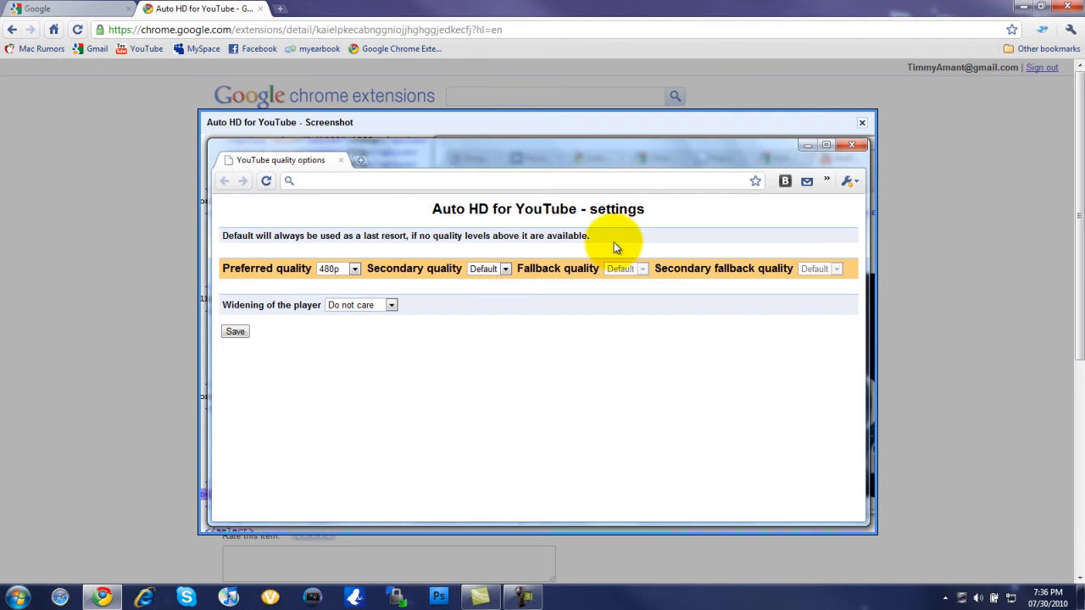
mouse_move(705, 278)
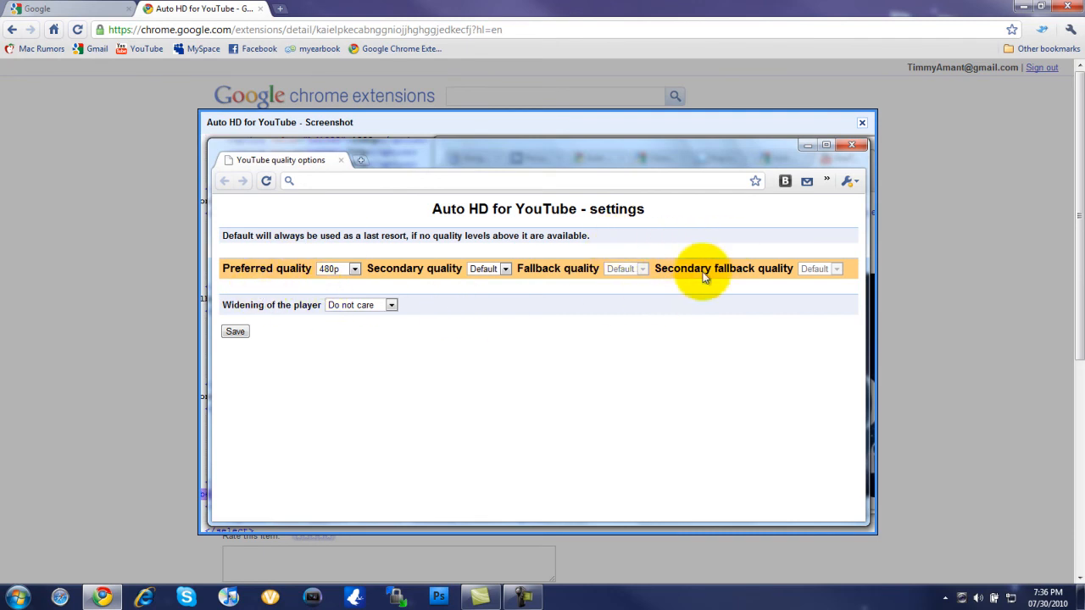
Close the screenshot preview, then install Auto HD for YouTube and confirm installation
click(862, 122)
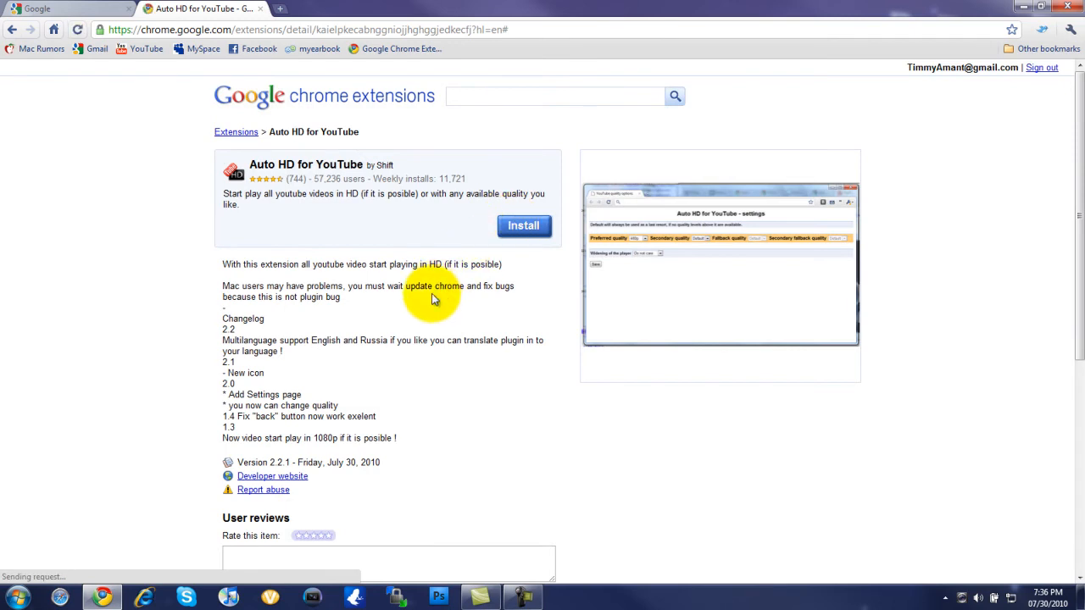
click(523, 226)
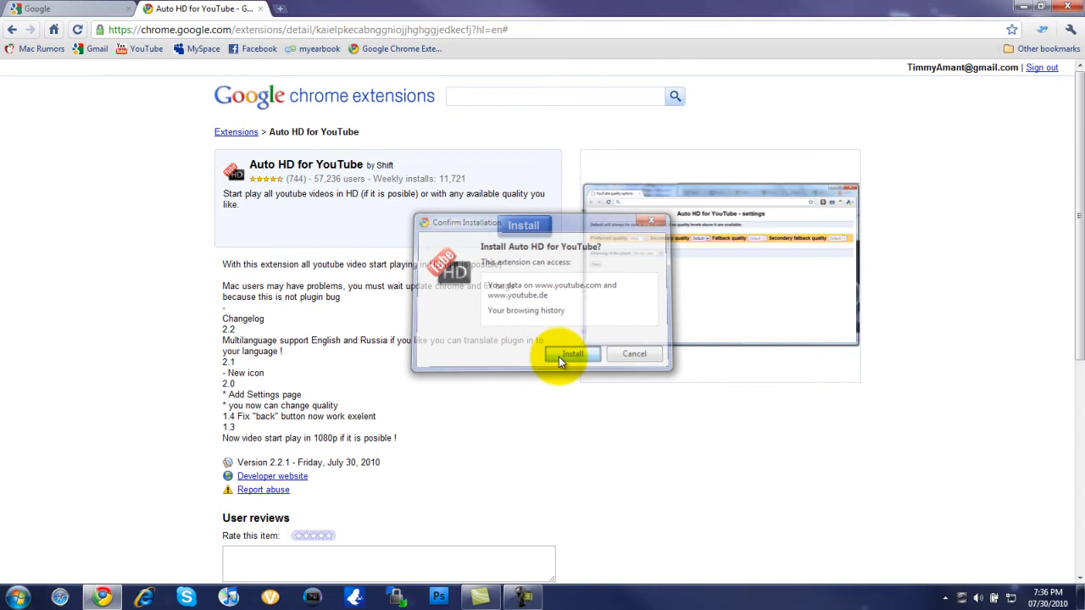
click(573, 353)
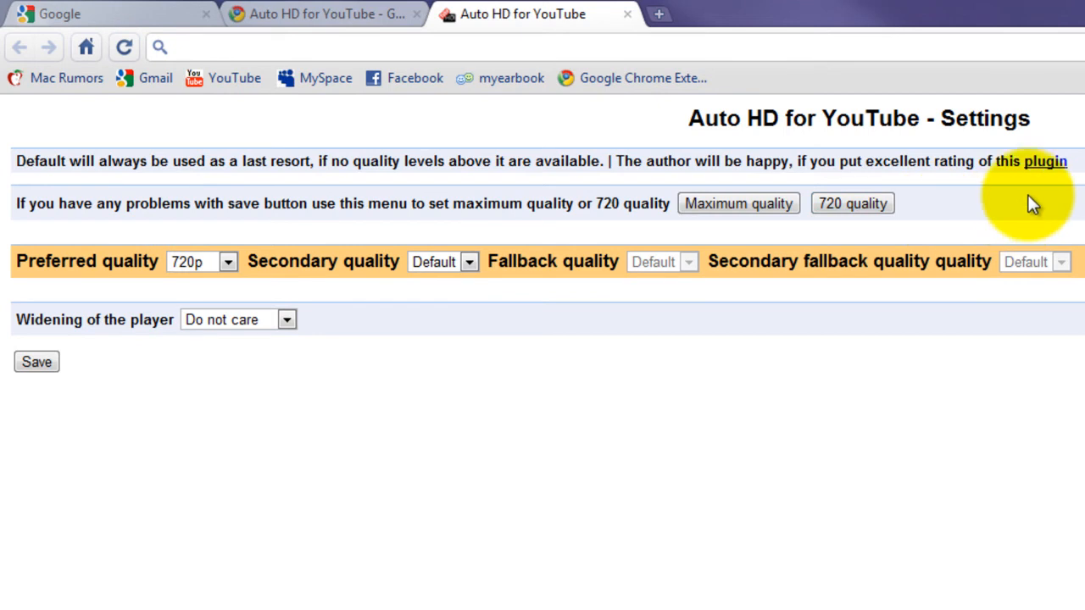
mouse_move(320, 284)
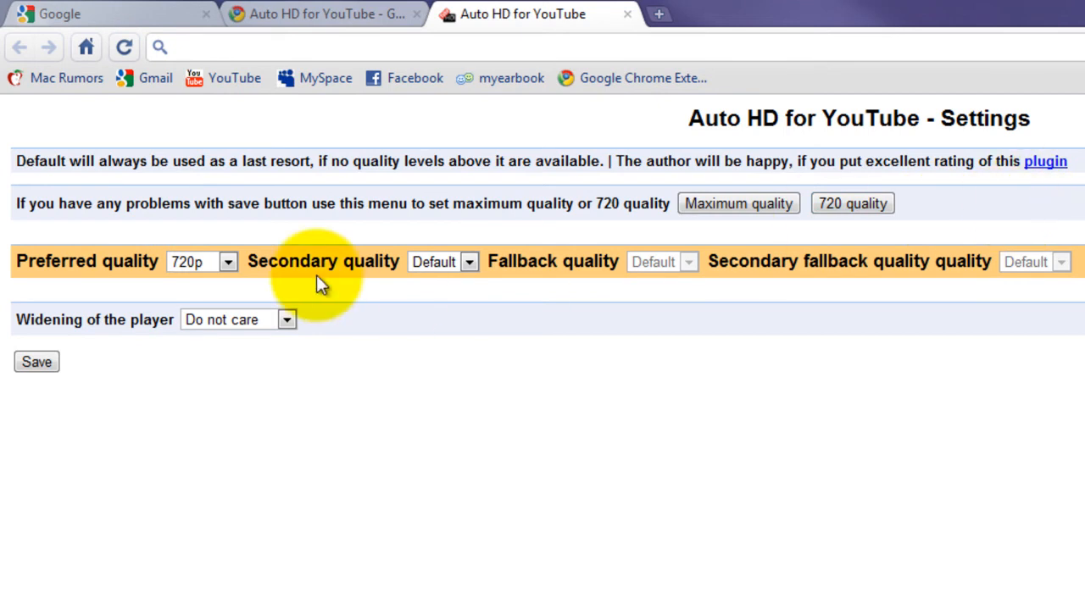
Choose 720p as Auto HD for YouTube's preferred quality and save it
click(201, 261)
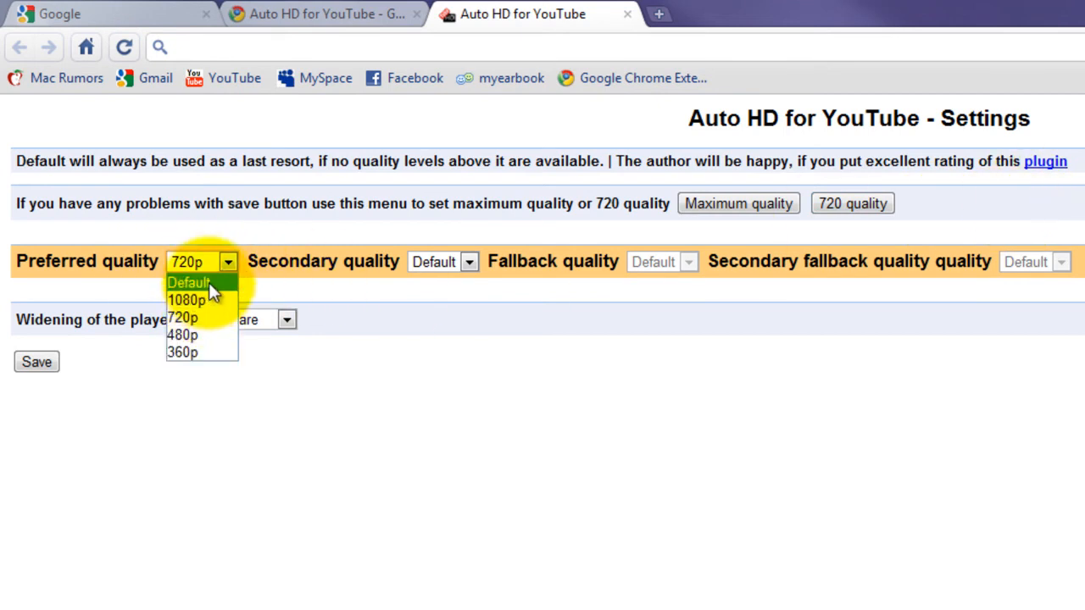
mouse_move(208, 318)
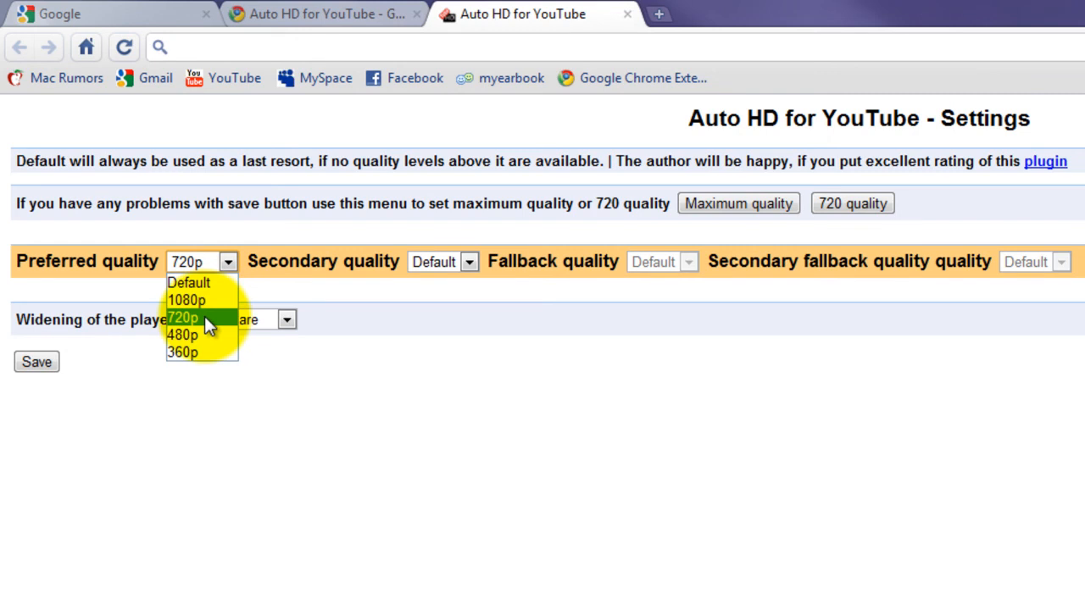
mouse_move(212, 329)
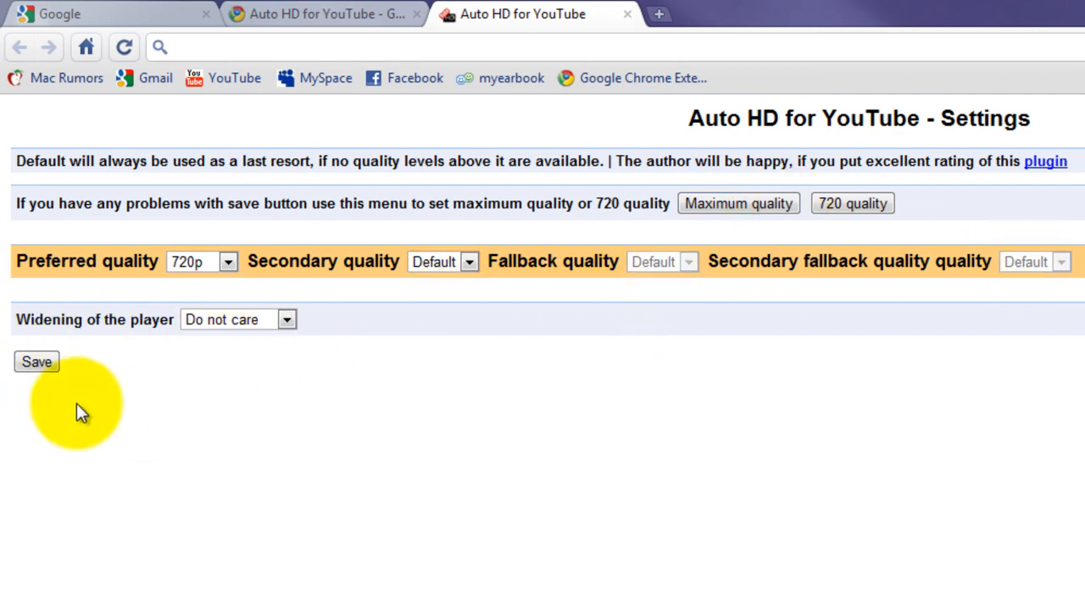
click(36, 361)
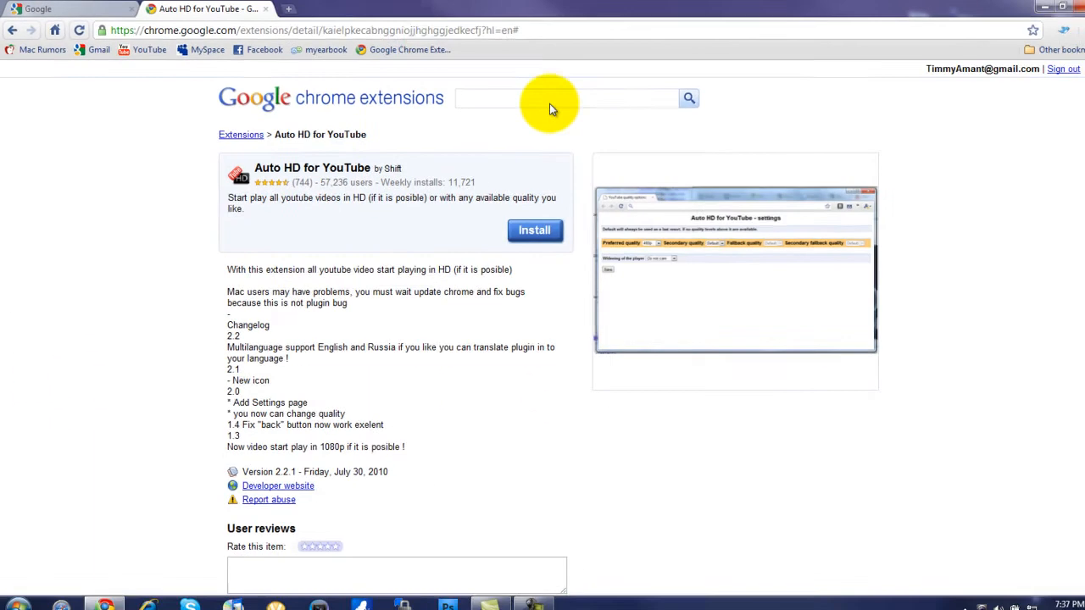
Open Chrome's Extensions page from the wrench menu's Tools submenu
click(1071, 30)
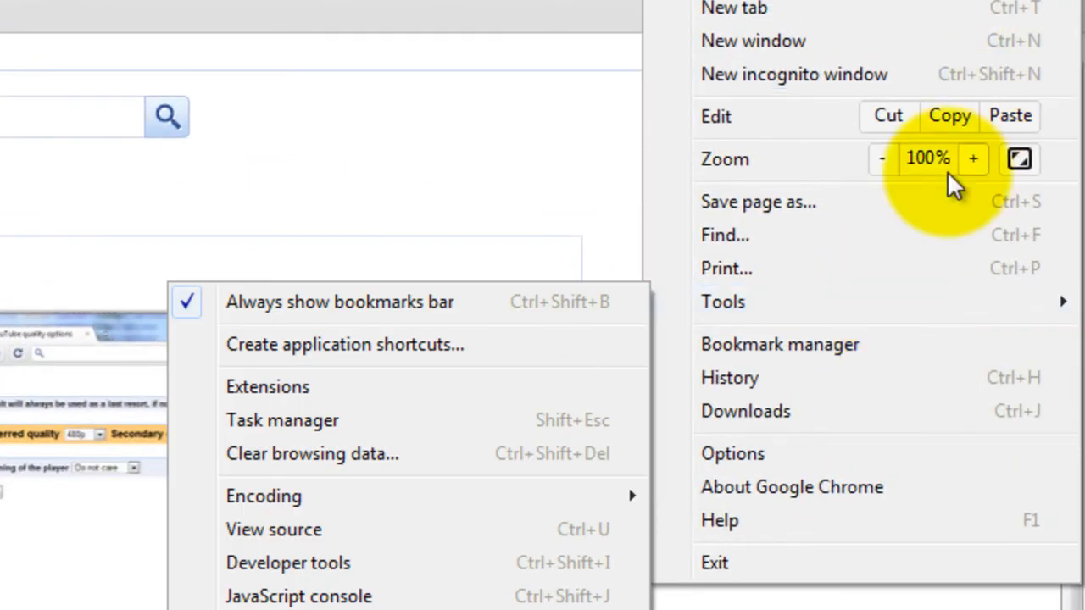
click(267, 386)
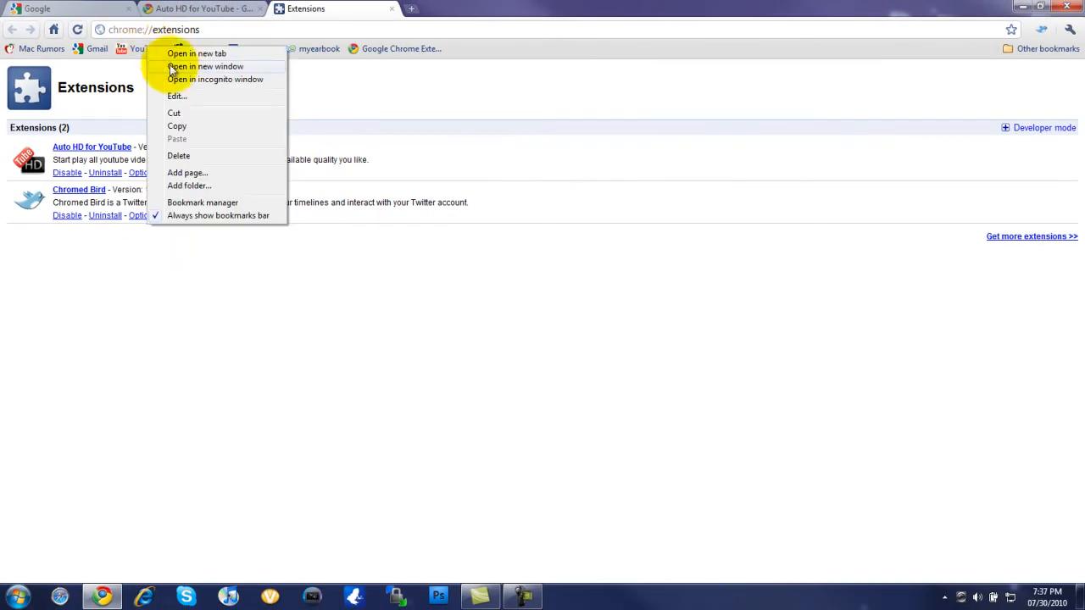
mouse_move(218, 127)
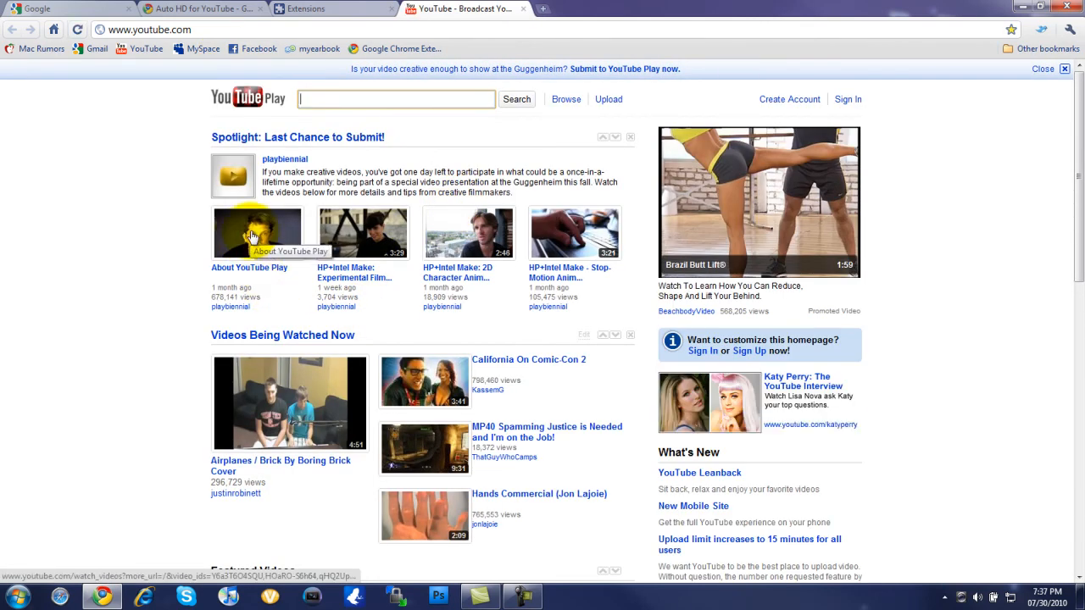
Play the About YouTube Play video in 720p, then pause it
click(257, 233)
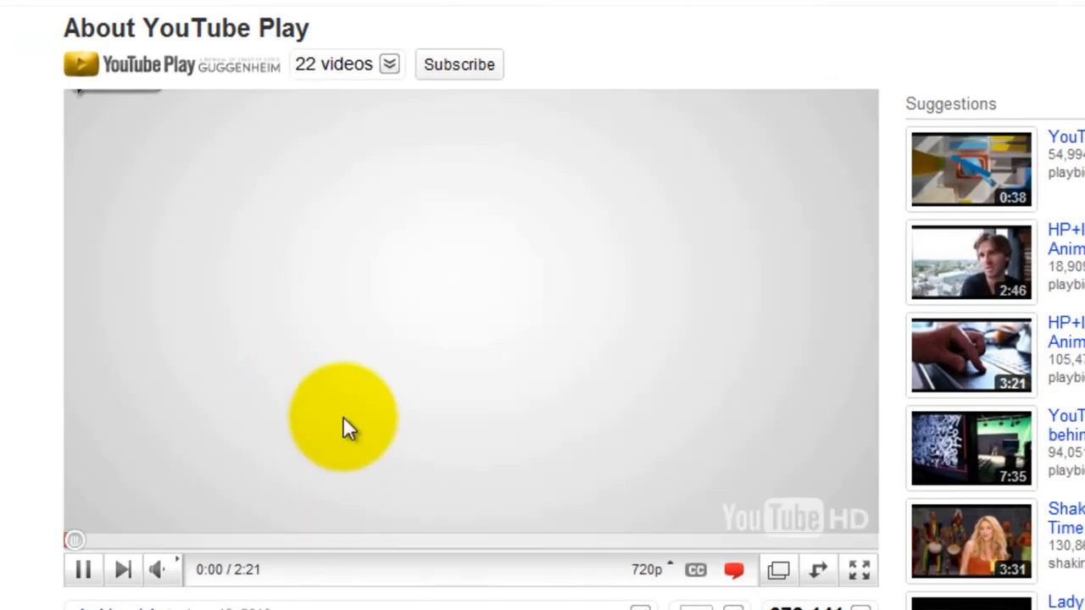
click(695, 570)
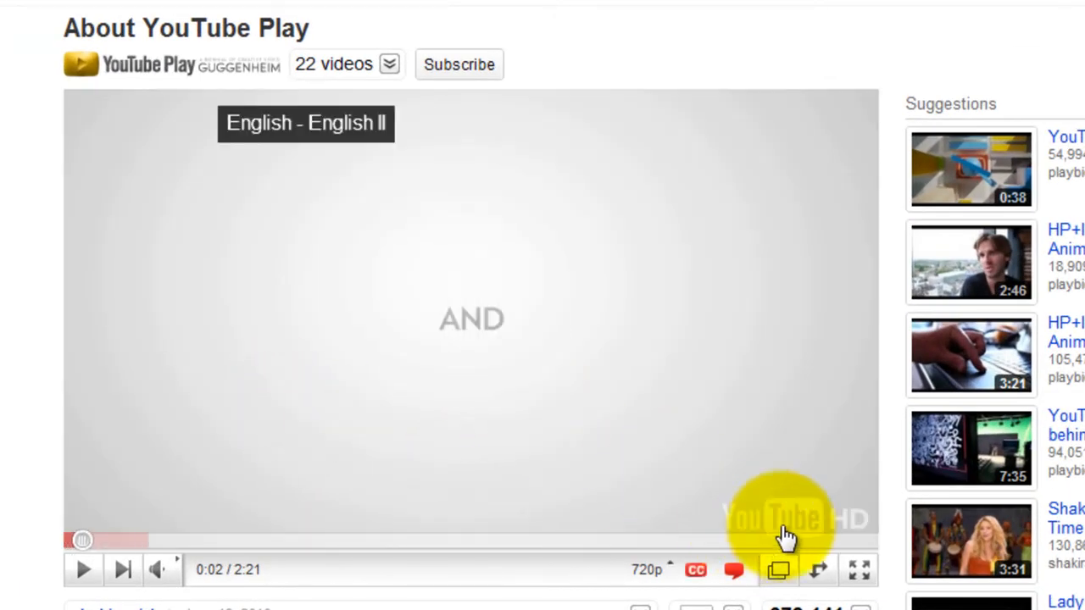
click(648, 570)
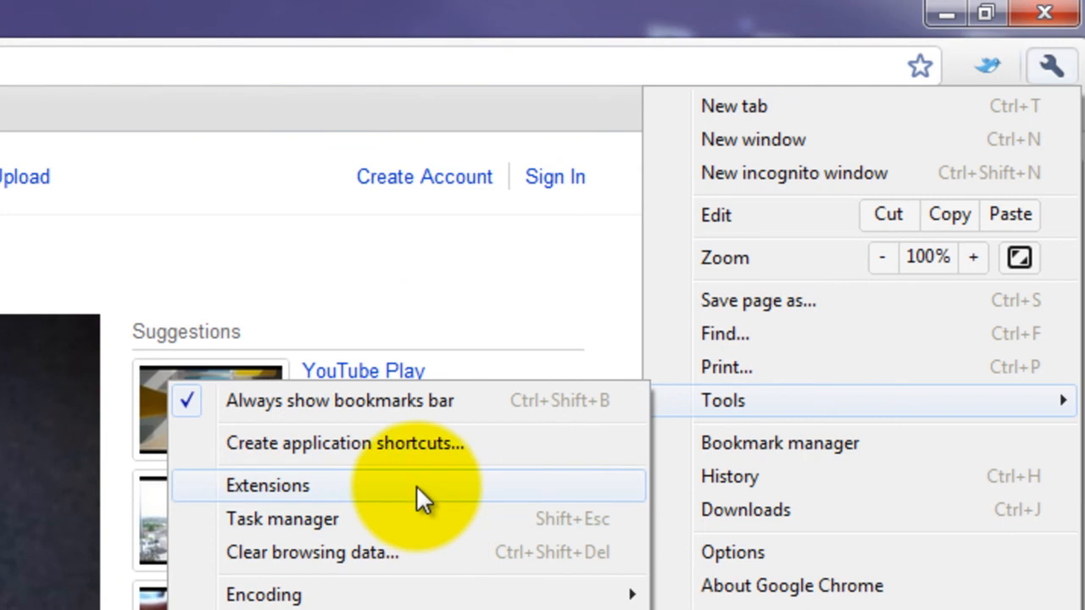
Return to the Extensions page and request uninstalling Auto HD for YouTube
click(267, 485)
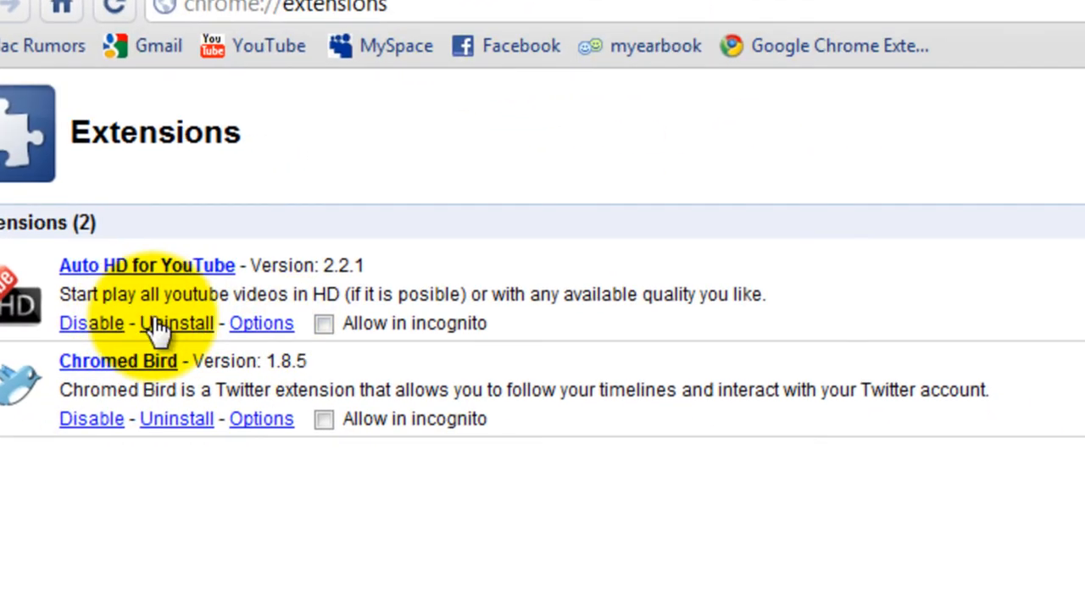
click(176, 323)
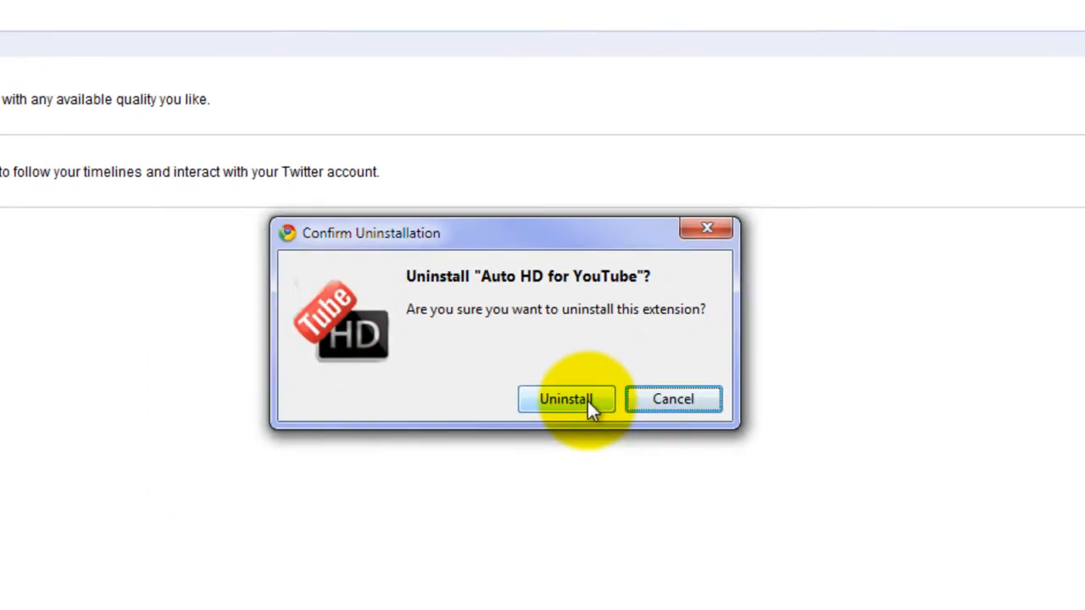